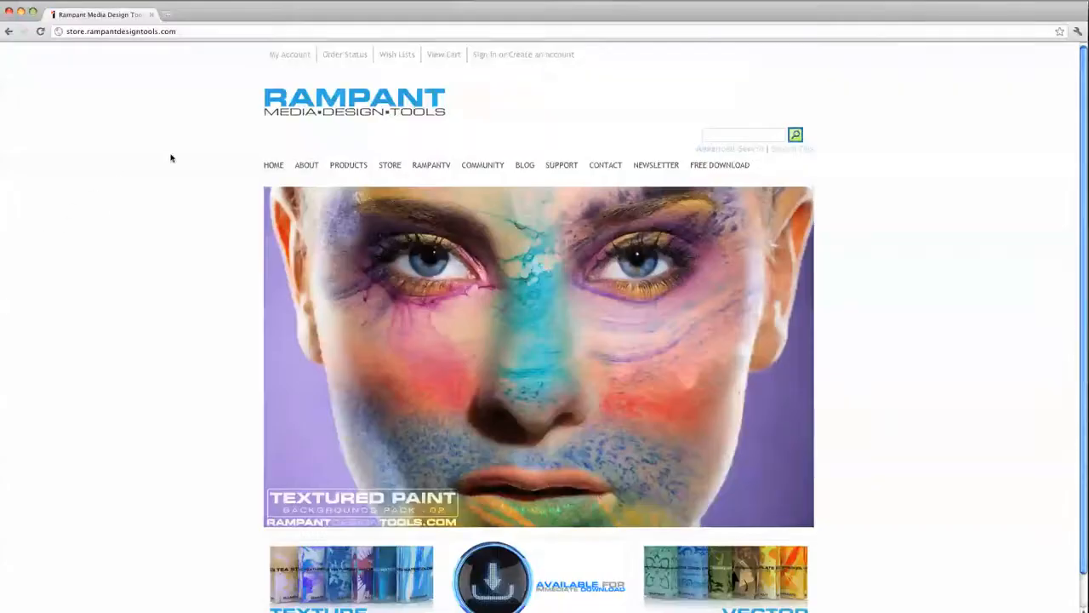
- Go to the PRODUCTS page of the Rampant Design Tools site and scroll through it
click(348, 163)
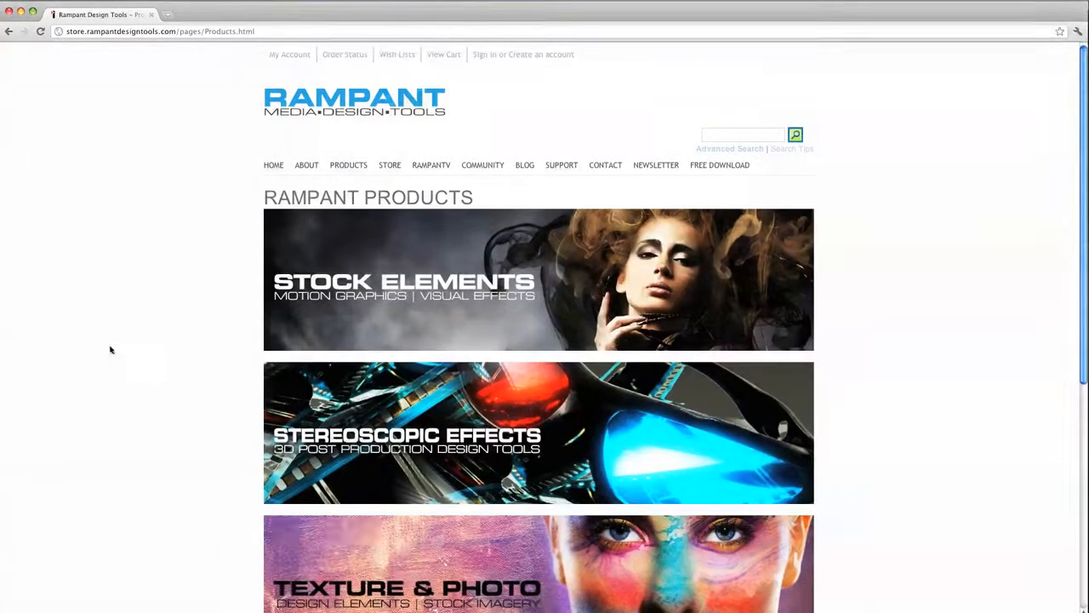
scroll(down, 3)
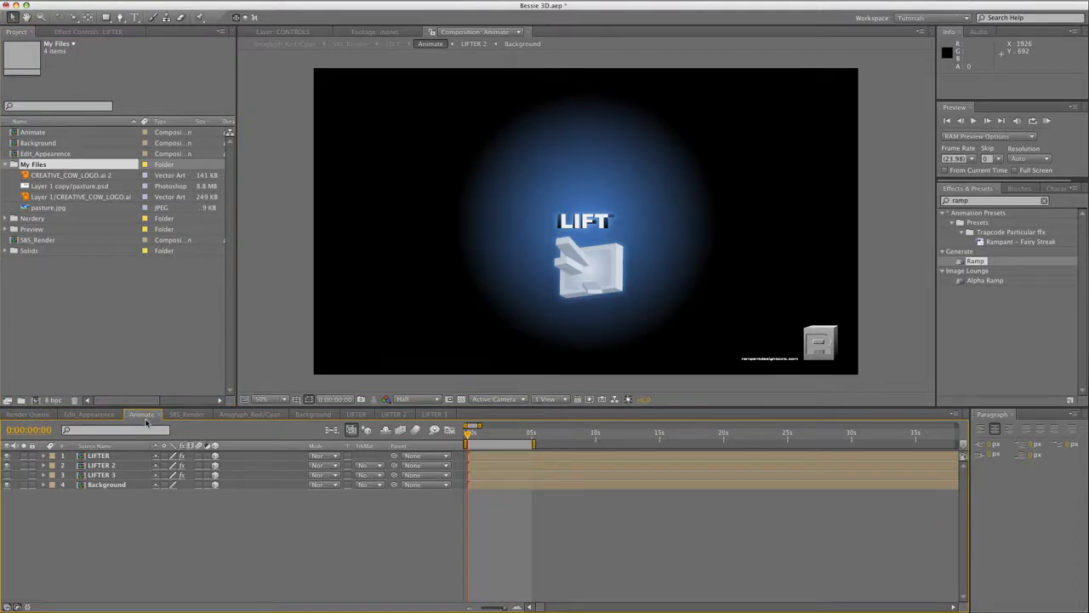
- Switch the Timeline to the Background composition of the stereo logo template
click(313, 415)
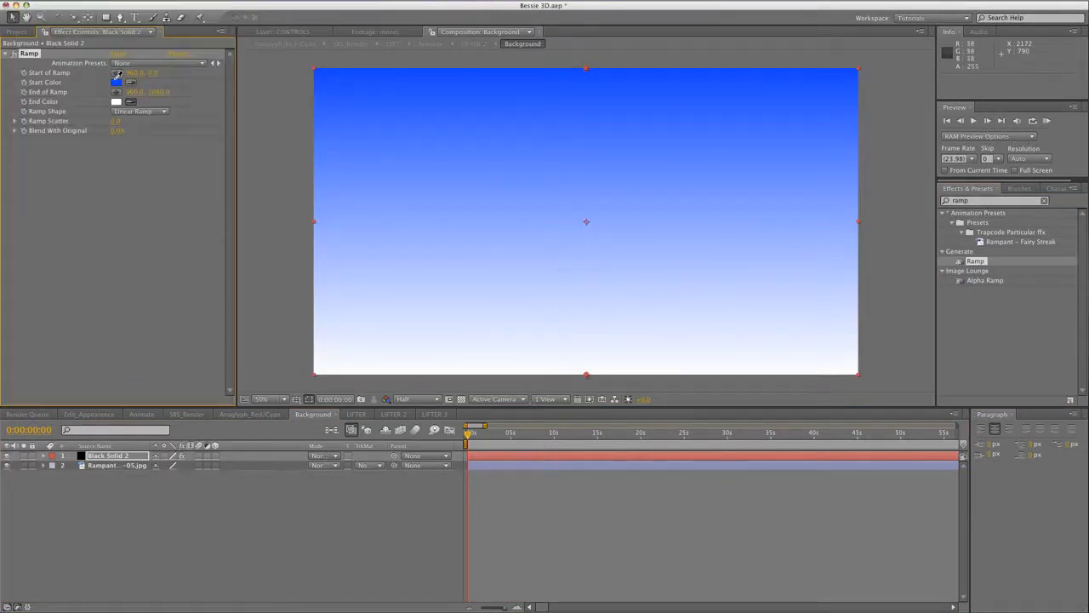
- Set the Background solid's Ramp effect to Radial Ramp with a dark blue End Color
click(116, 102)
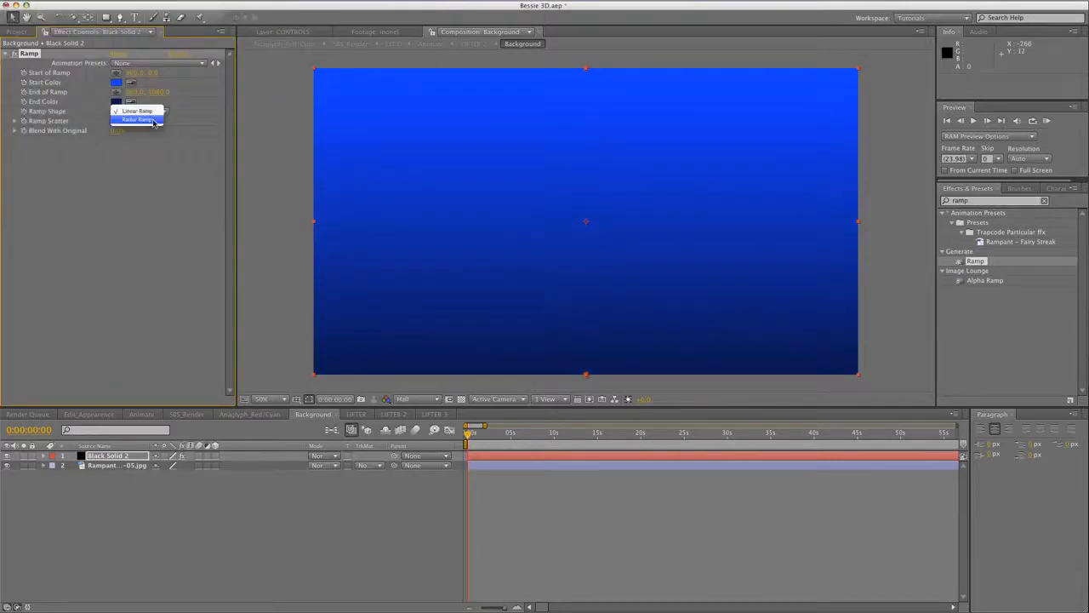
click(136, 120)
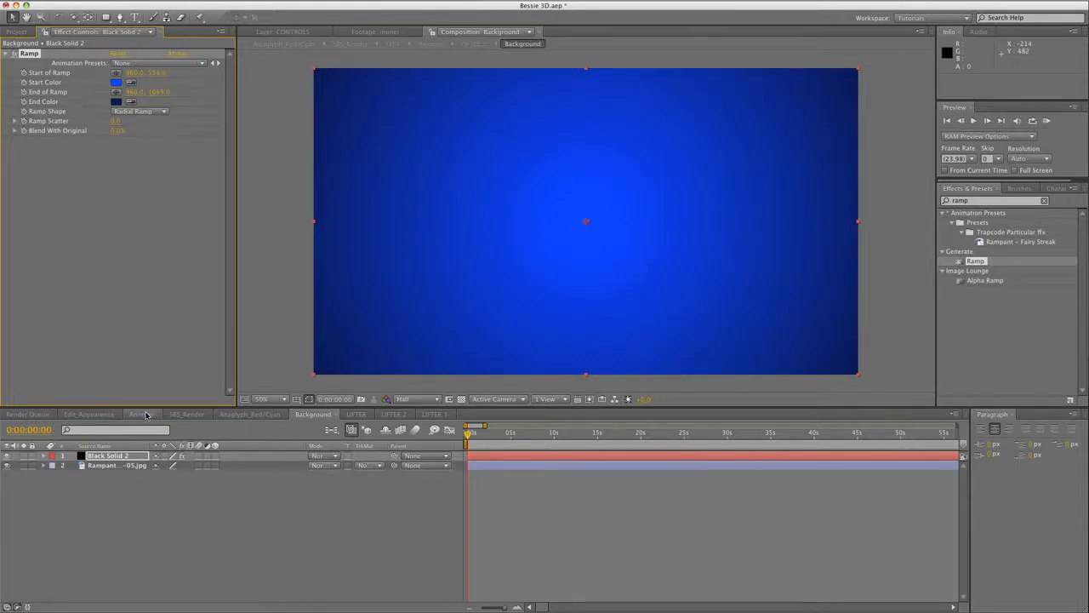
- Place CREATIVE_COW_LOGO.ai as a new layer in the LIFTER composition
click(141, 416)
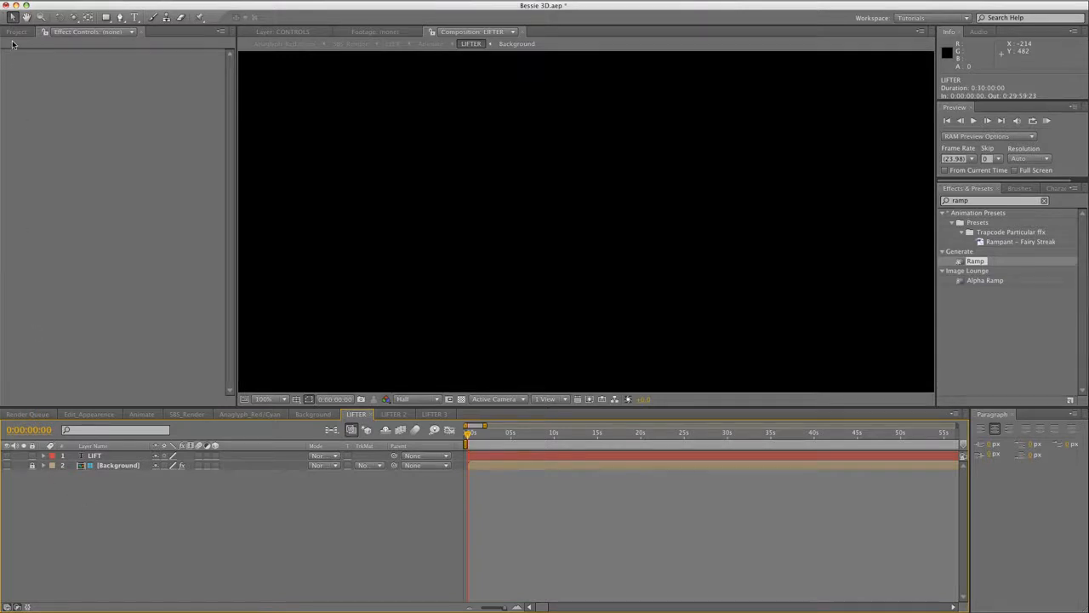
click(17, 31)
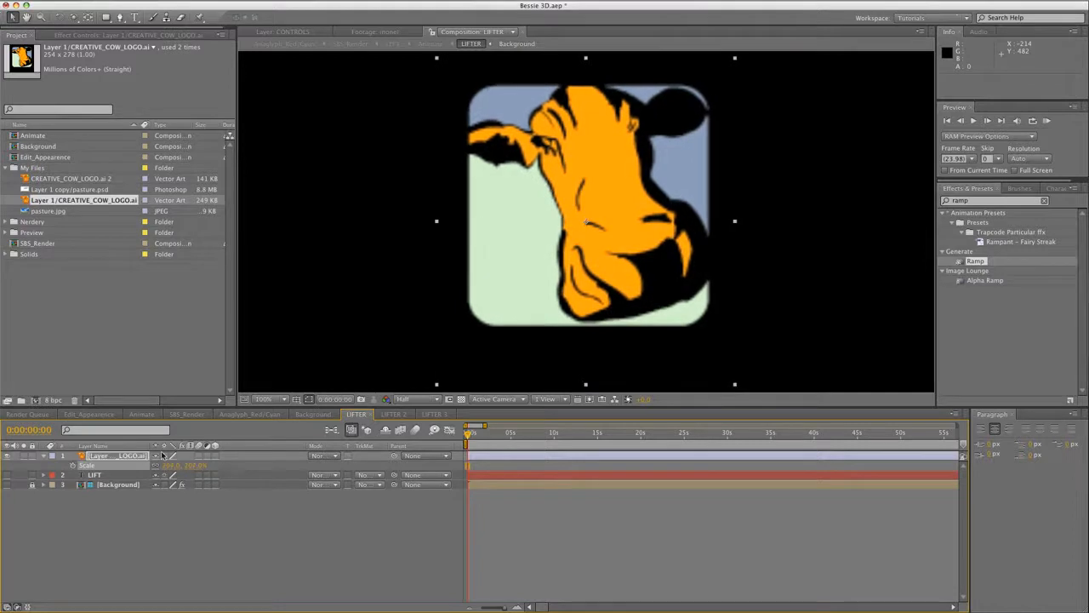
- Place the URL artwork in LIFTER 2 and invert it to white with the Invert effect
click(141, 413)
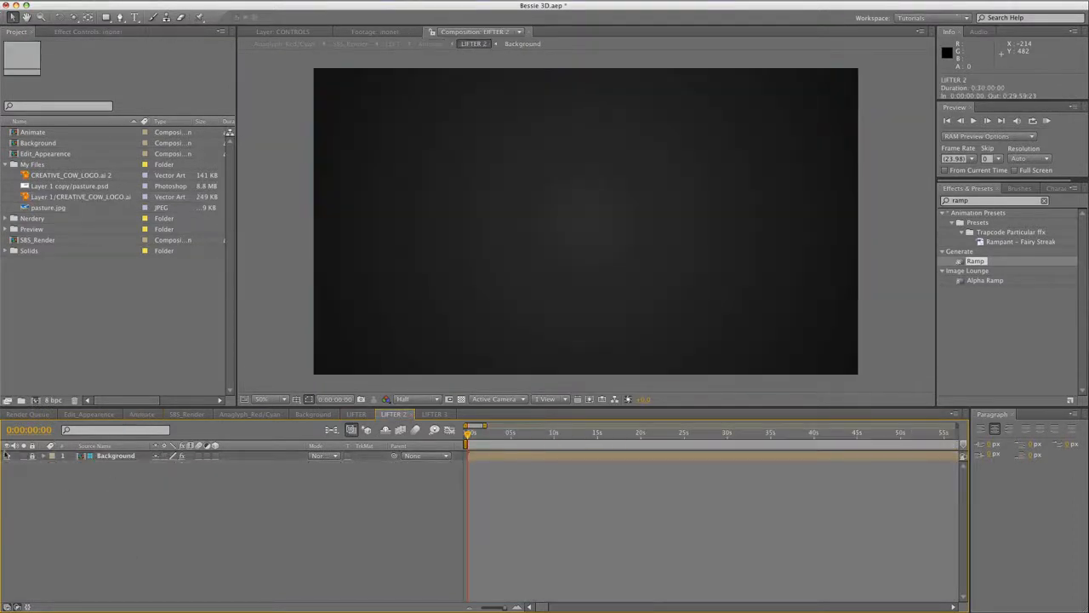
click(72, 174)
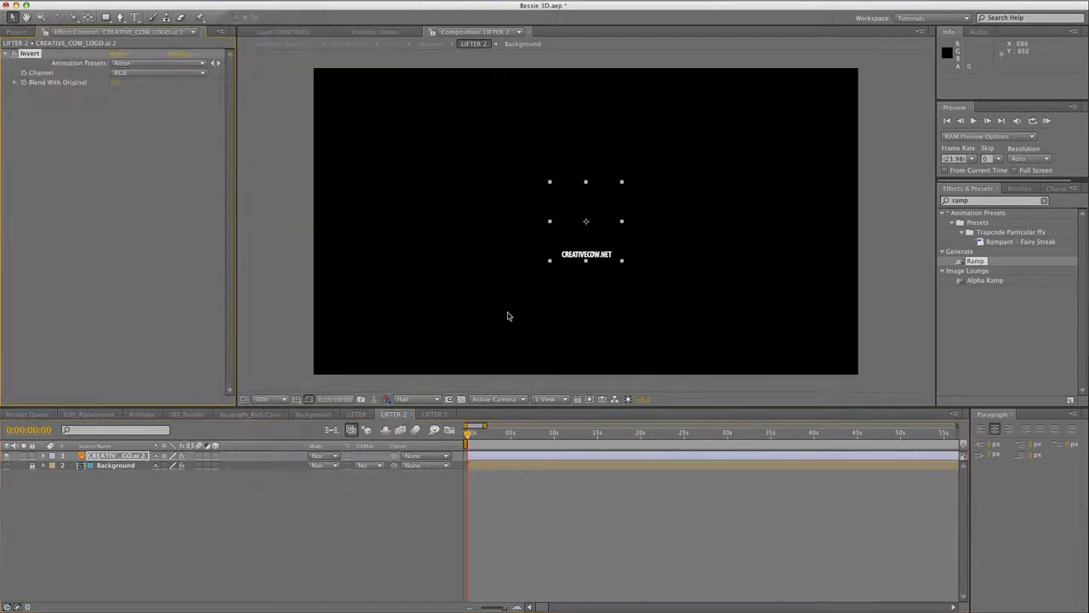
click(42, 456)
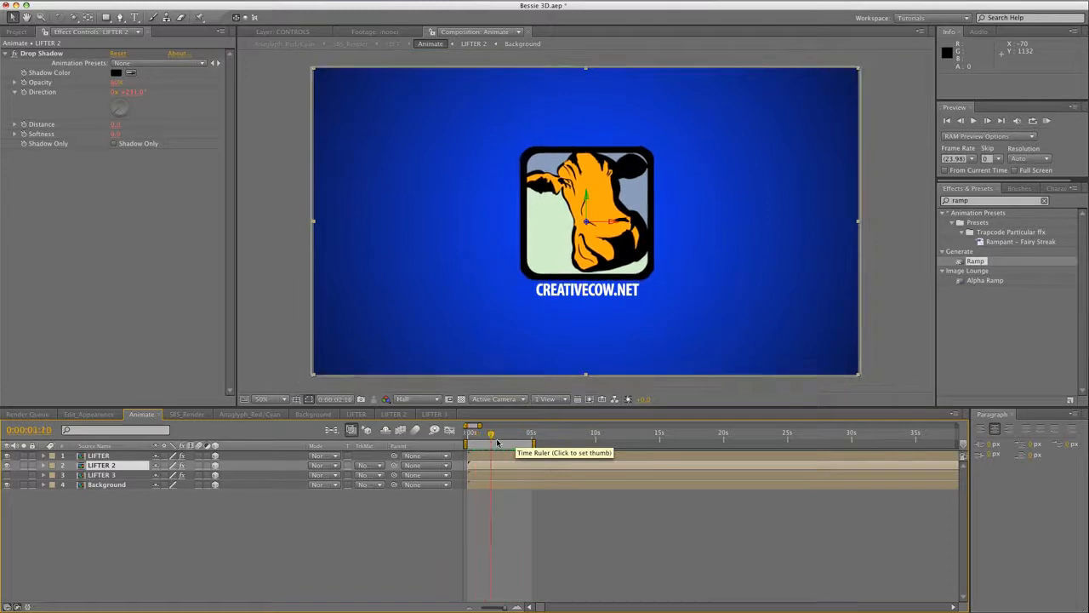
- Keyframe the LIFTER layers' Position with a negative Z later in the Animate comp
click(476, 432)
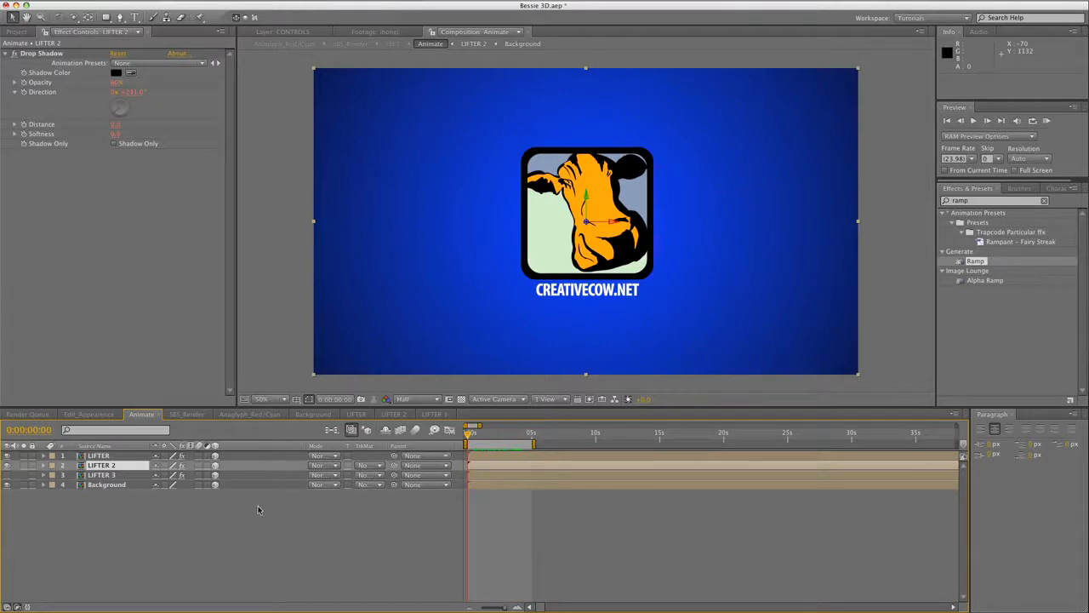
click(102, 466)
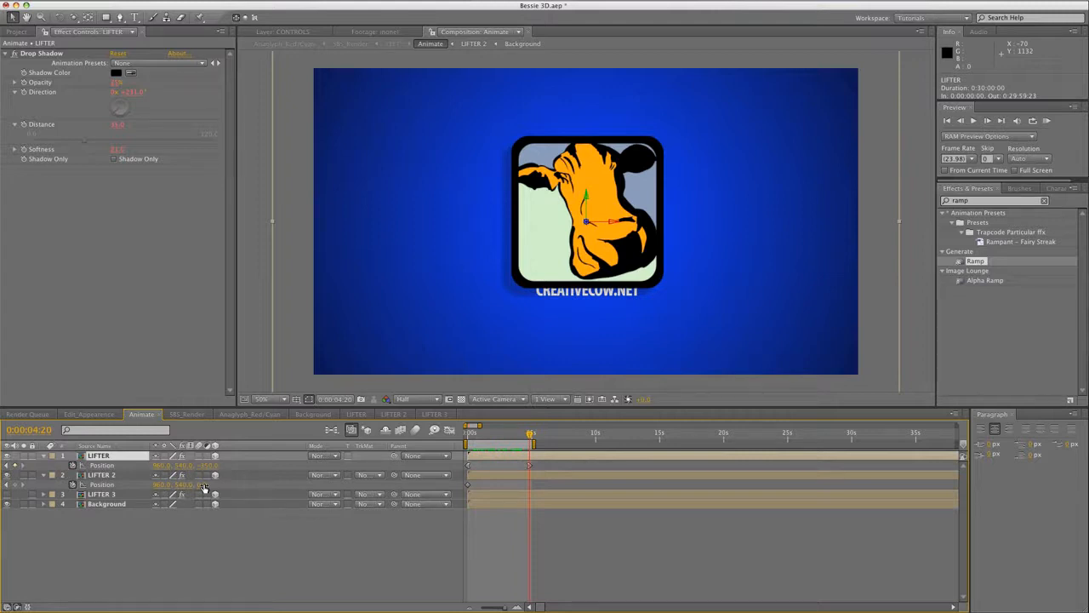
click(99, 473)
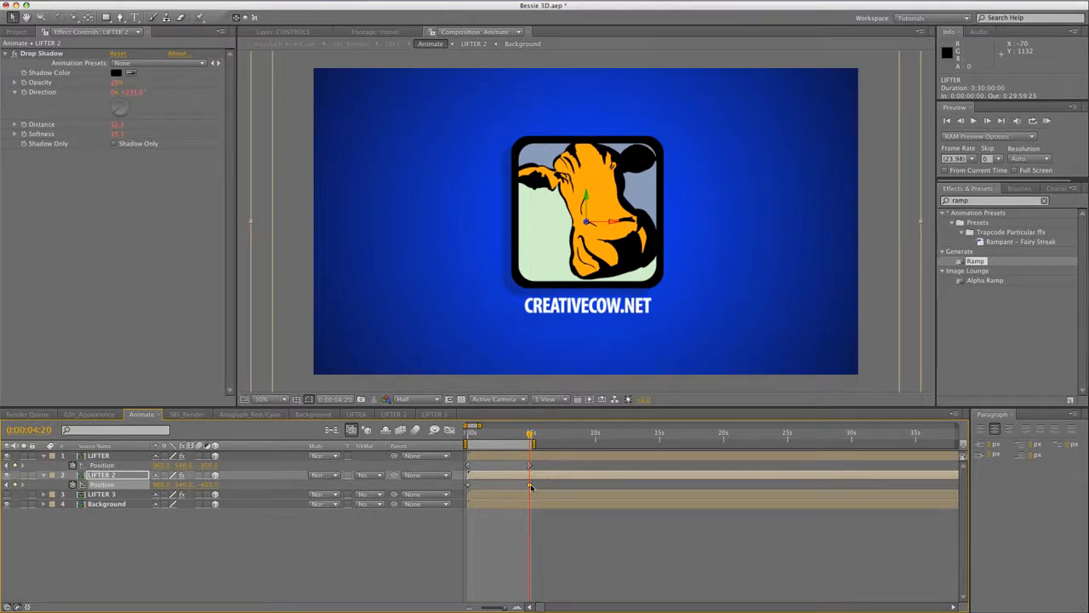
- Apply Easy Ease Out to the LIFTER 2 Position keyframe and preview the motion
right_click(531, 487)
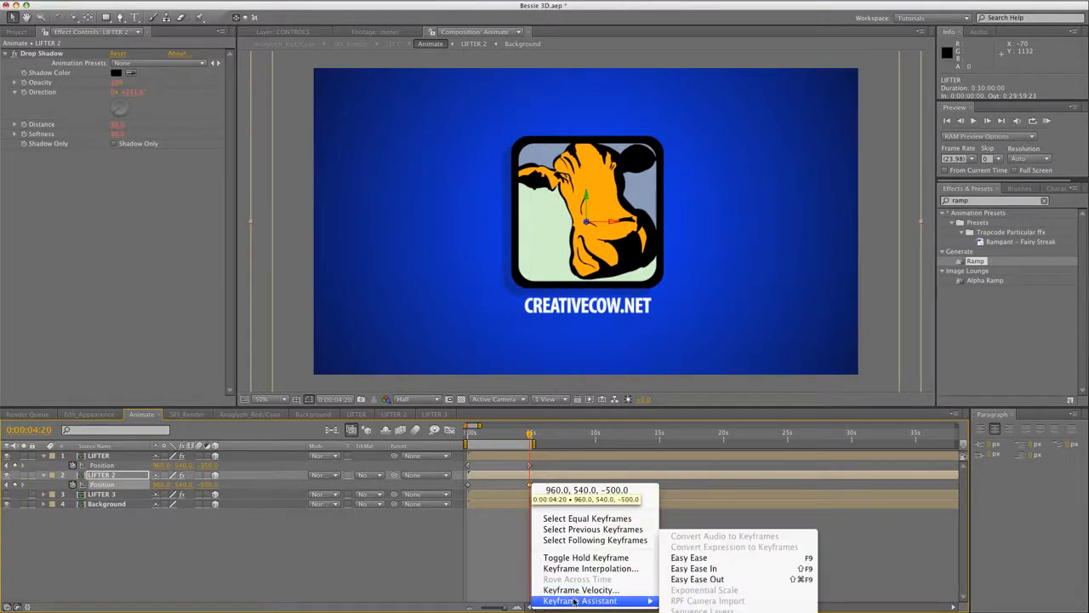
mouse_move(698, 579)
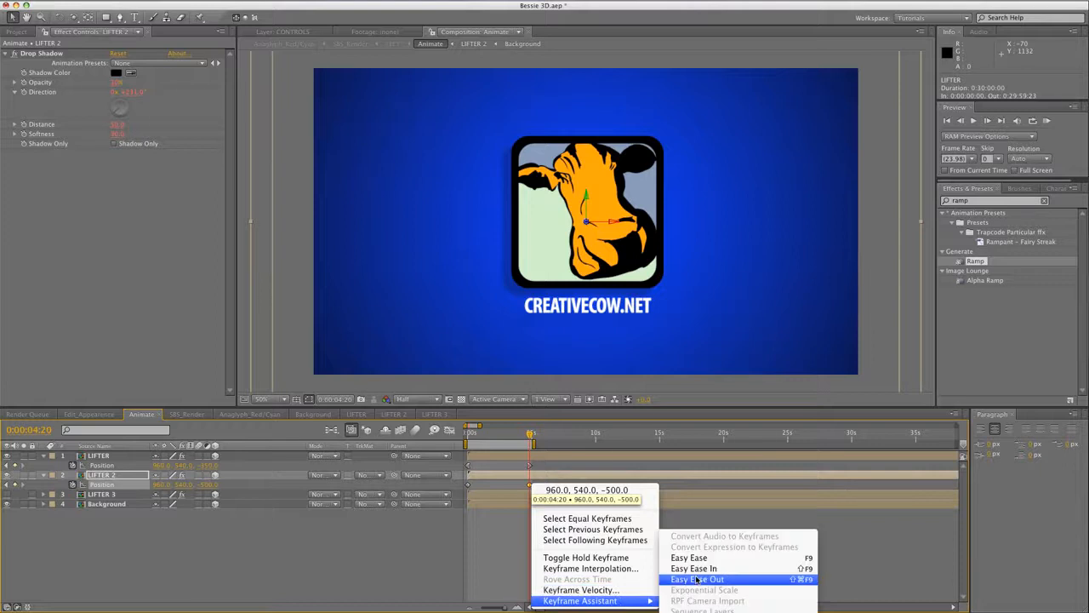
click(697, 578)
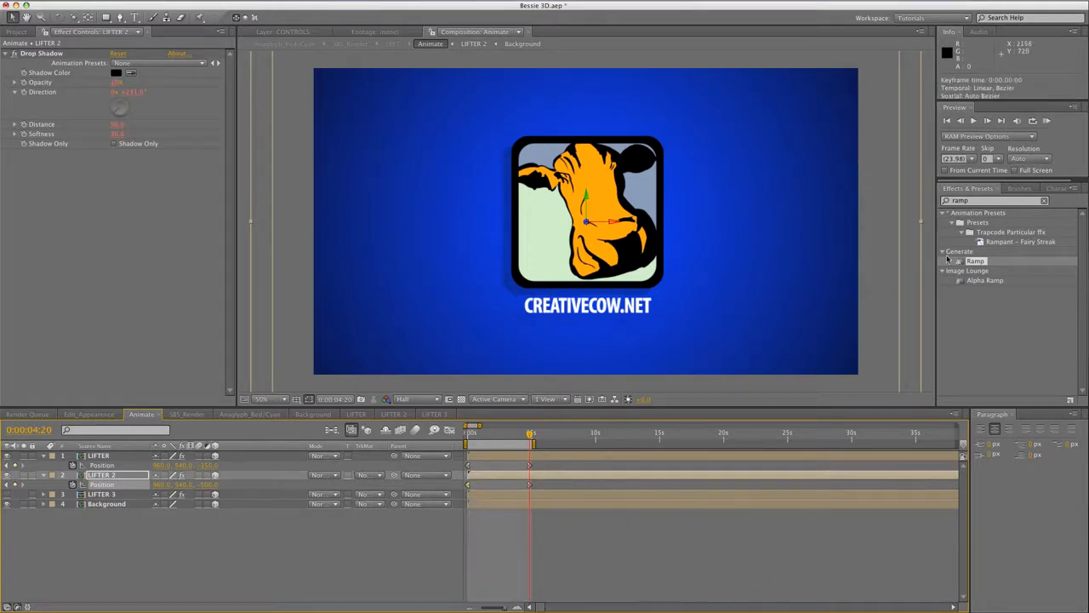
click(1048, 119)
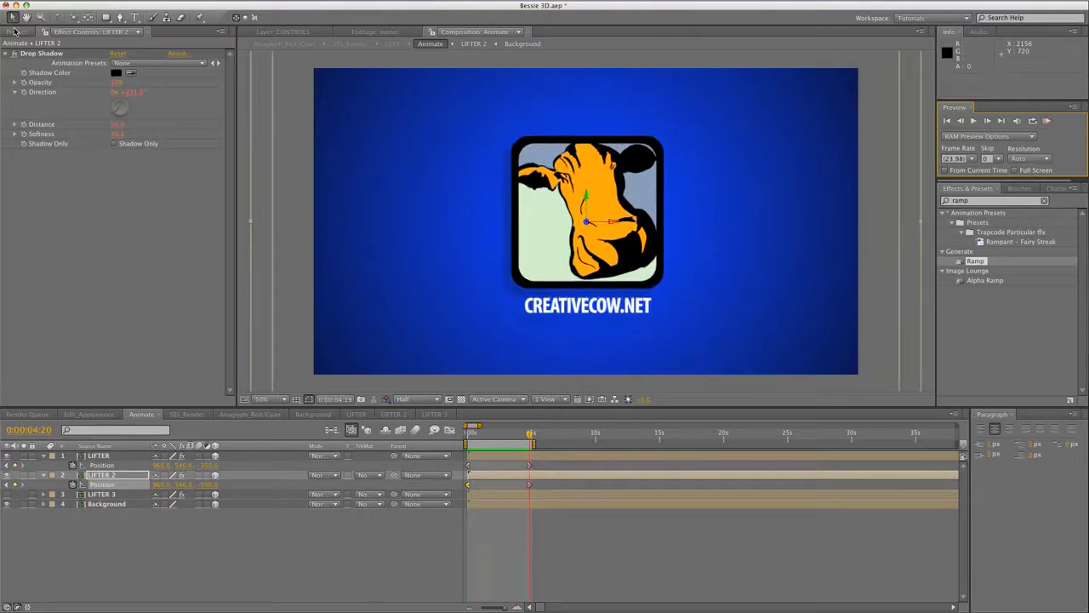
- From the Project panel's Preview folder, bring up the Anaglyph_Red/Cyan composition and preview it
click(17, 31)
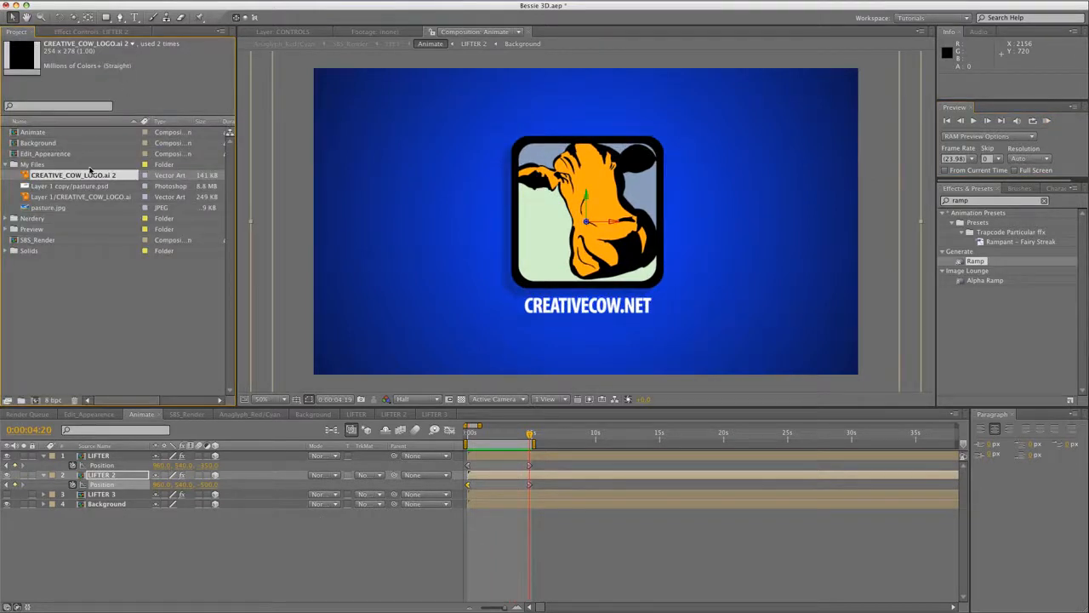
click(7, 228)
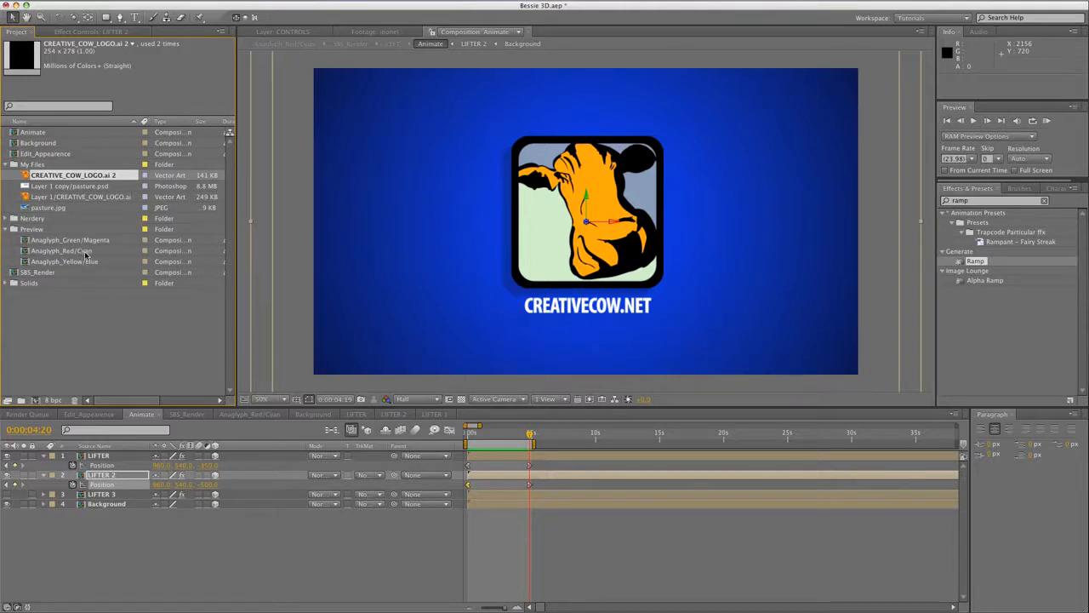
double_click(63, 250)
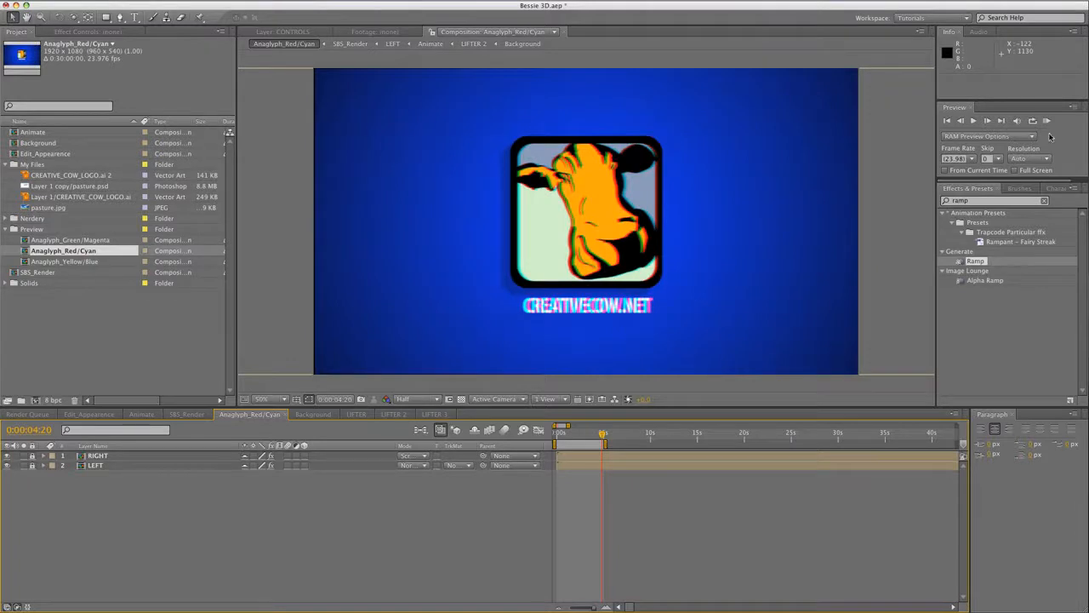
click(1046, 119)
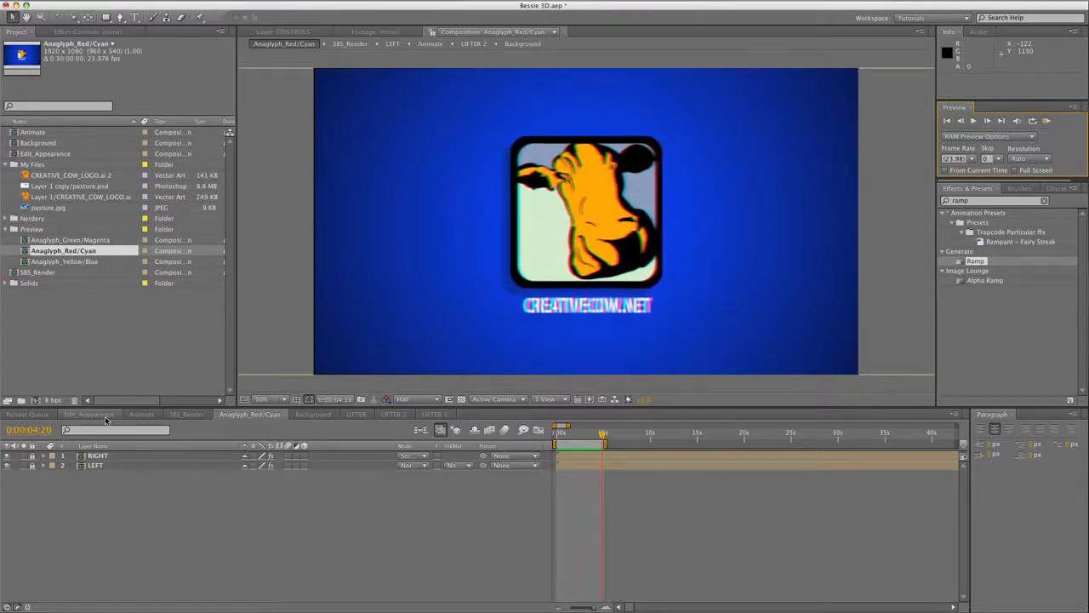
- Check the CONTROLS sliders in Edit_Appearance, then return to the Background composition
click(89, 415)
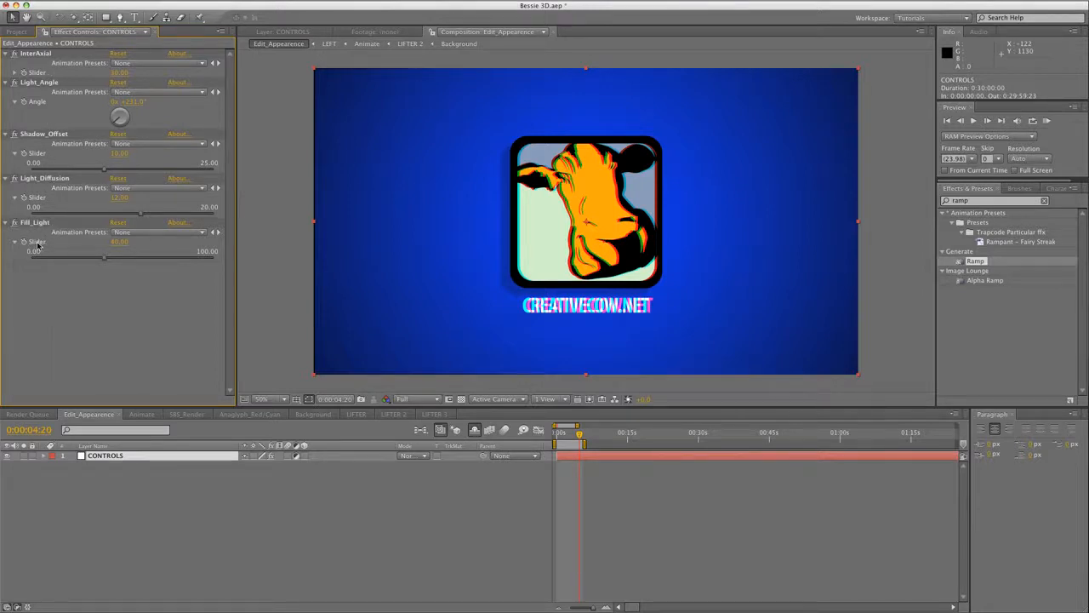
mouse_move(310, 422)
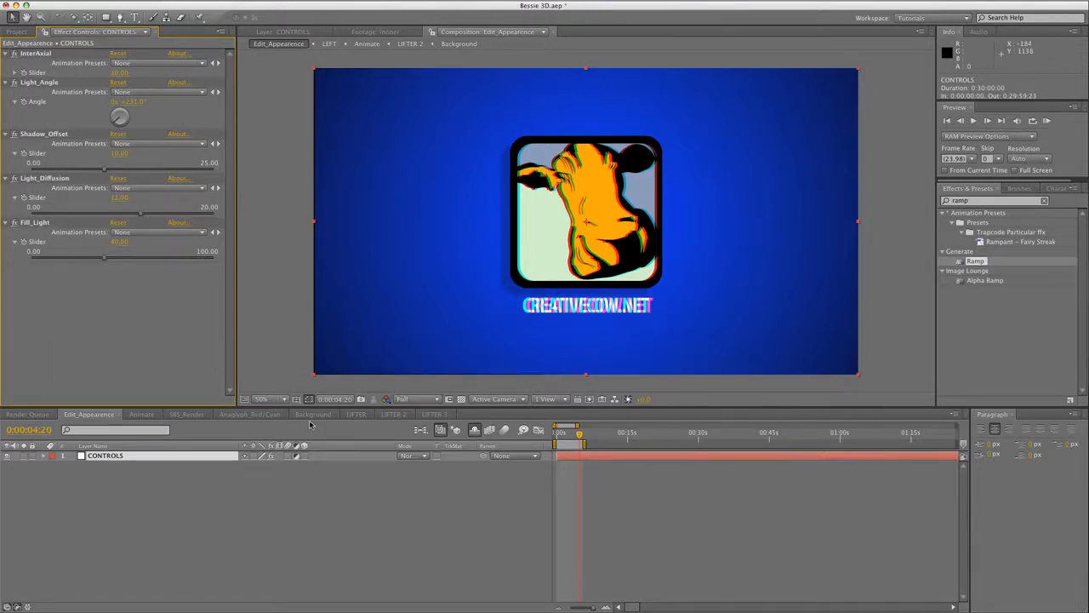
click(313, 415)
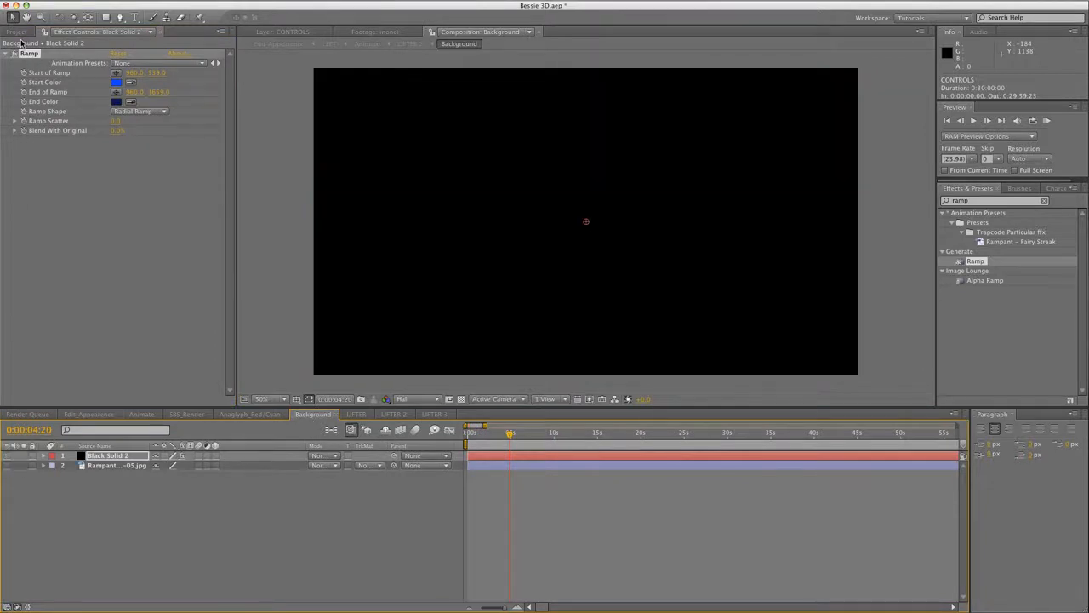
- Hide the gradient solid so the pasture photo backs the logo in Anaglyph_Red/Cyan
click(15, 31)
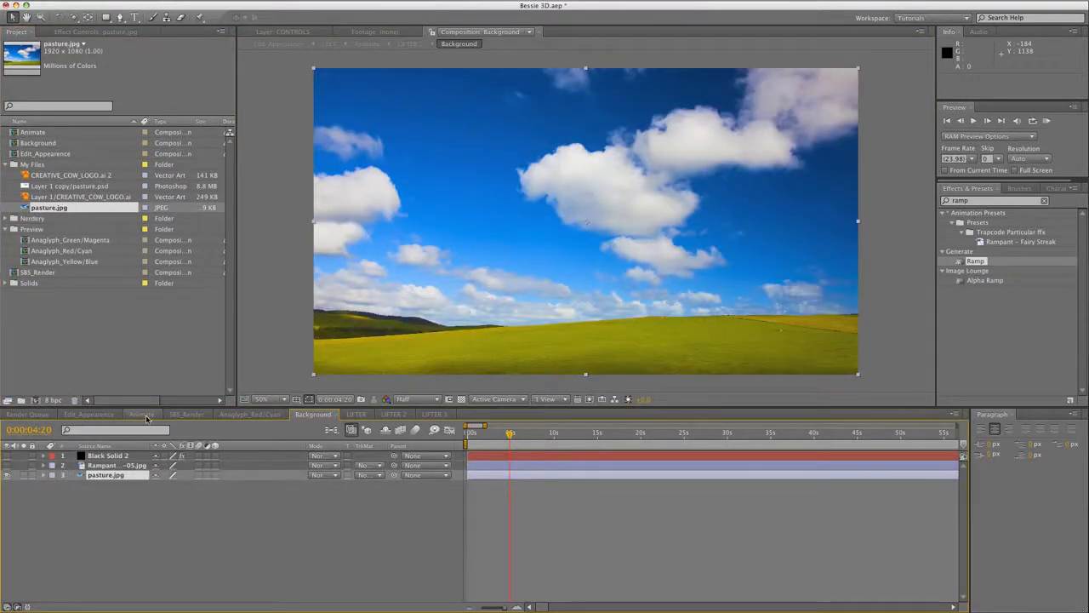
click(141, 415)
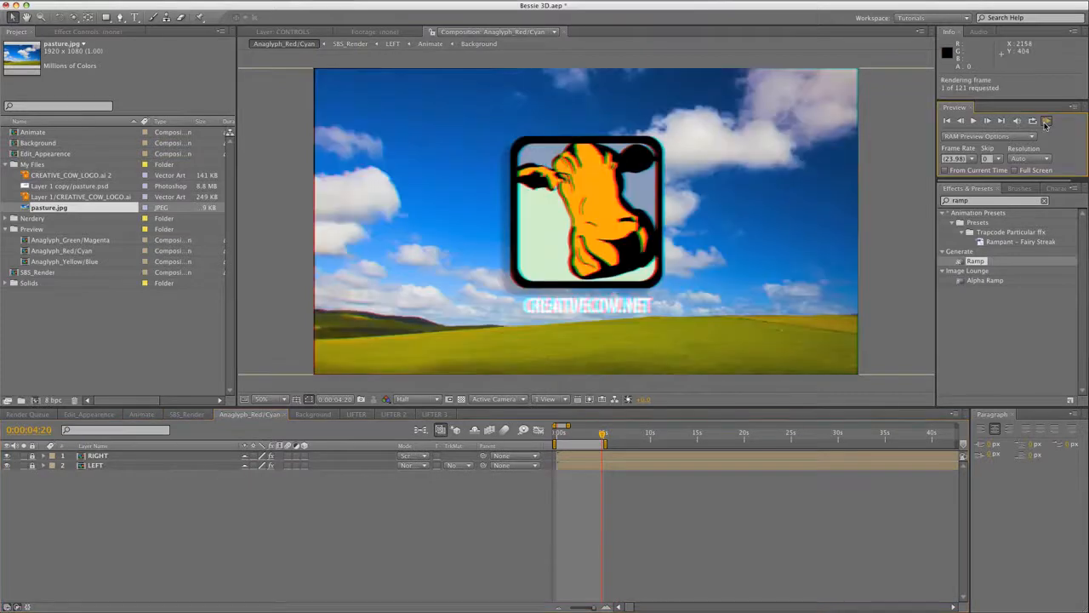
- Preview the stereo animation, then open the LIFTER 1 composition from the Renders folder
click(1044, 119)
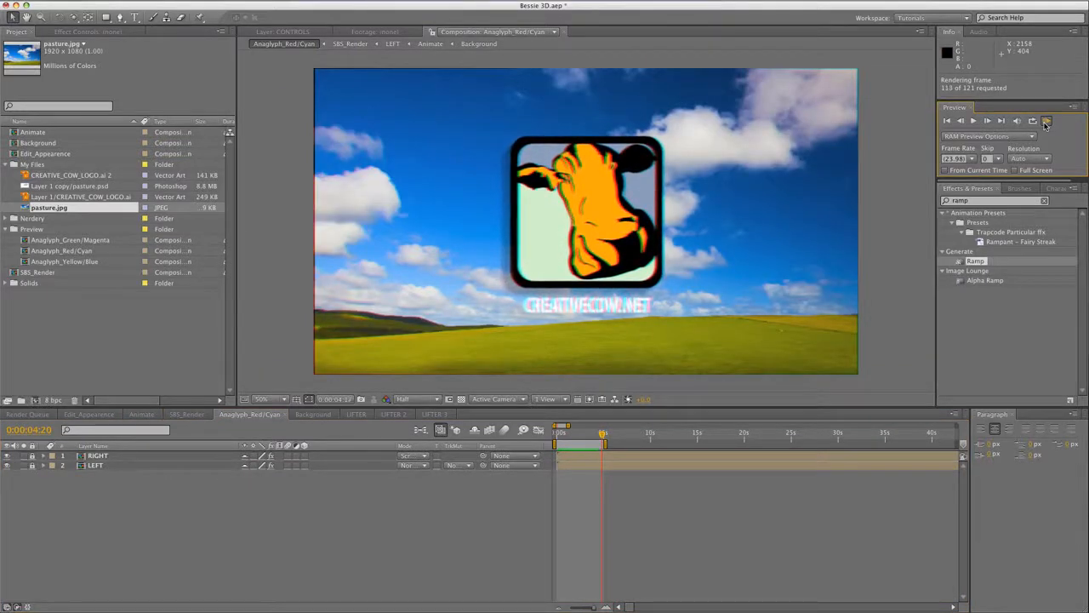
click(1044, 121)
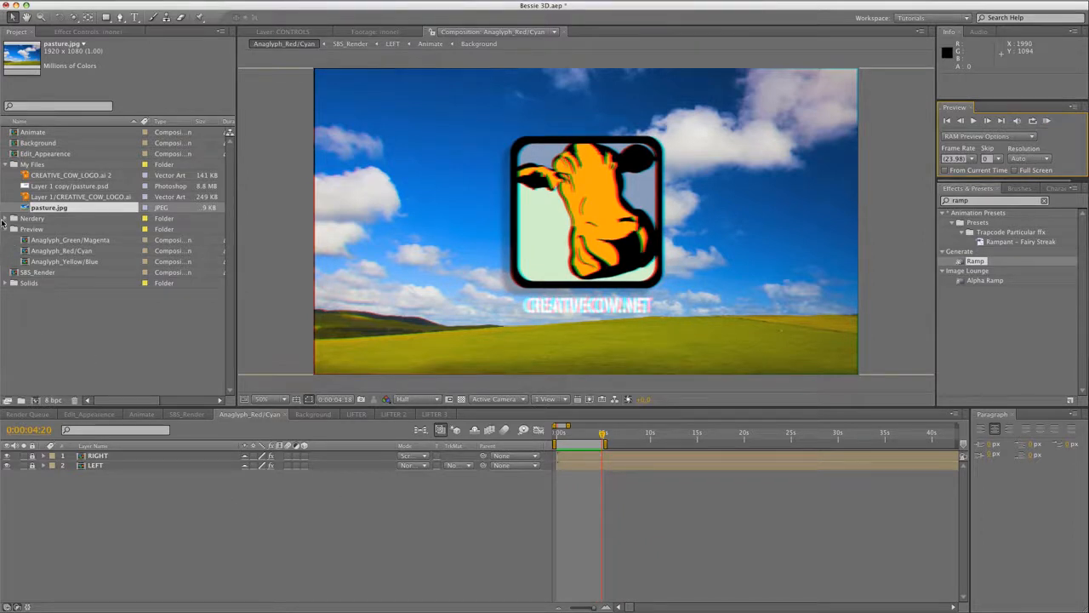
click(7, 217)
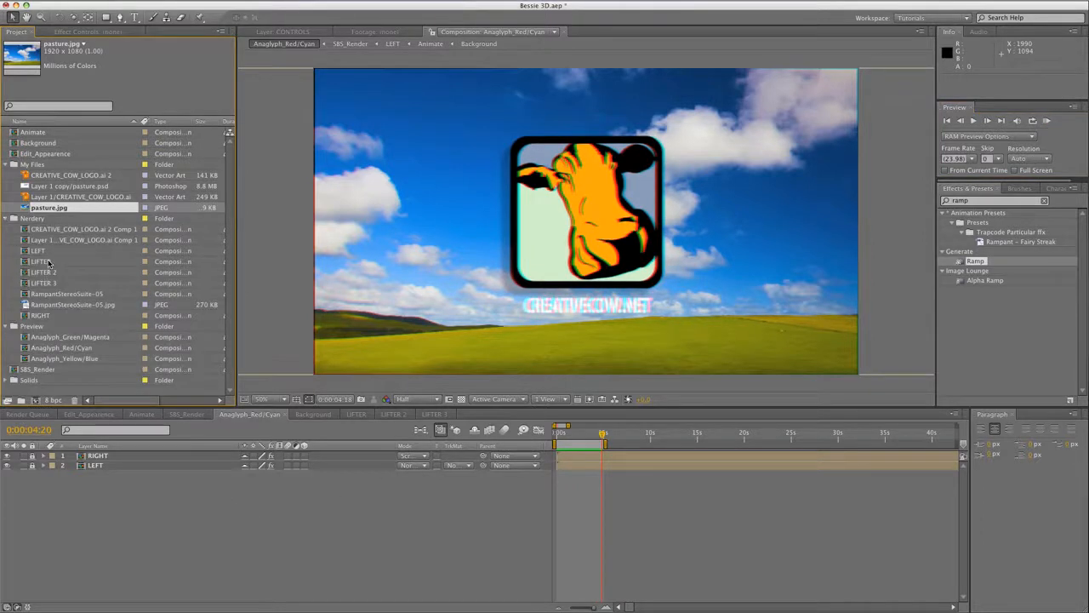
click(43, 262)
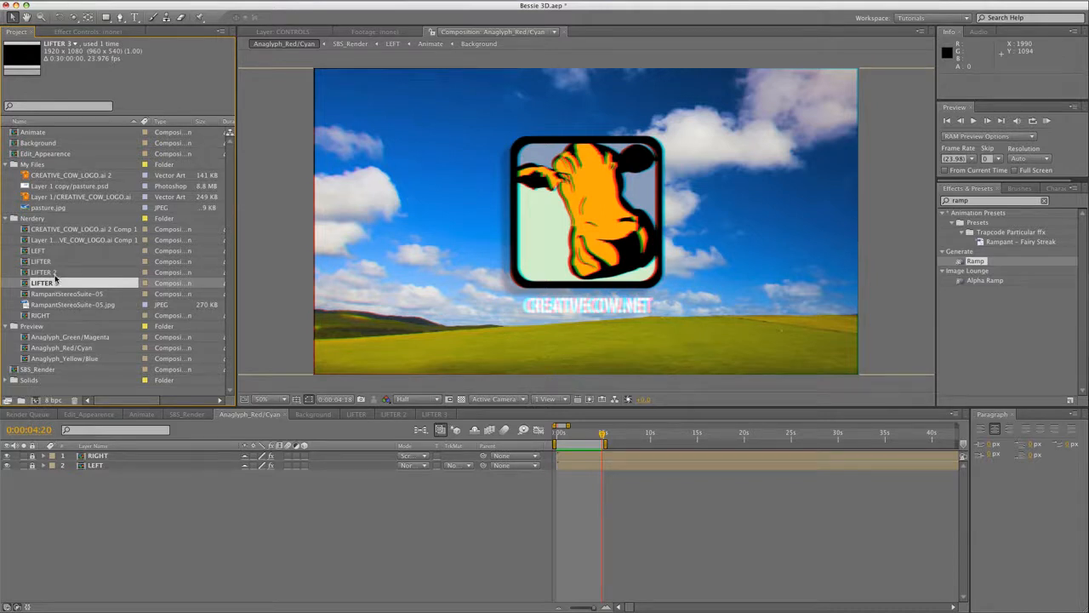
click(7, 218)
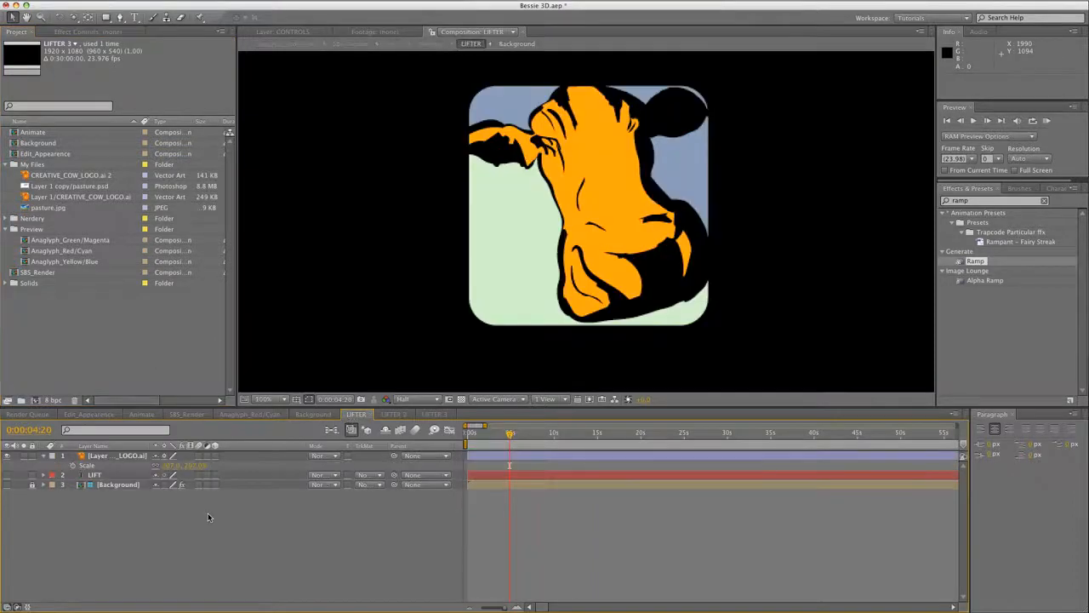
- Pre-compose the cow logo layer into a new composition named Creative COW Logo
click(116, 456)
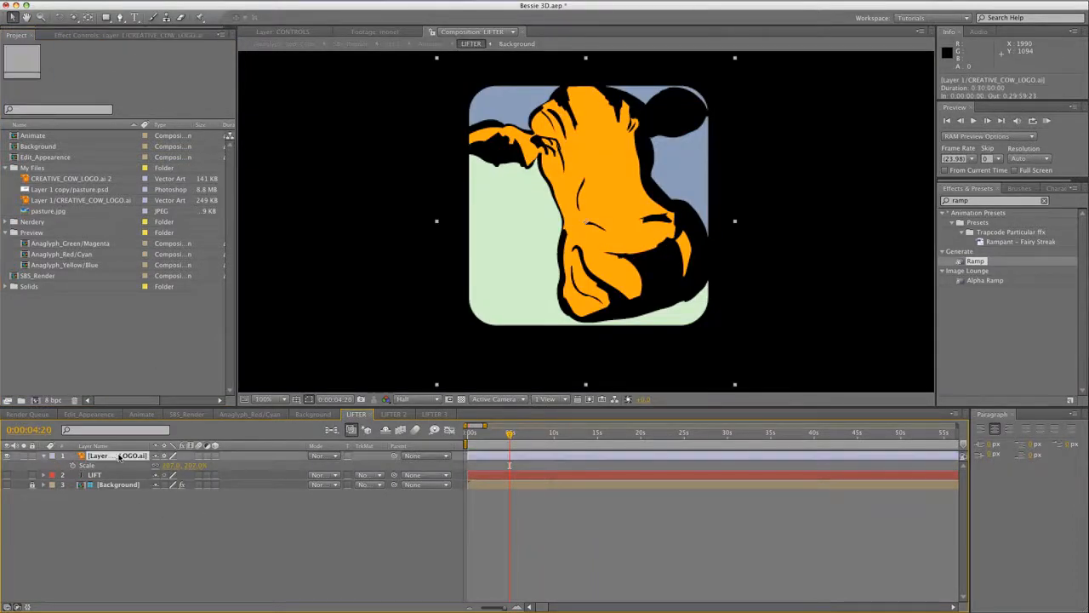
right_click(115, 456)
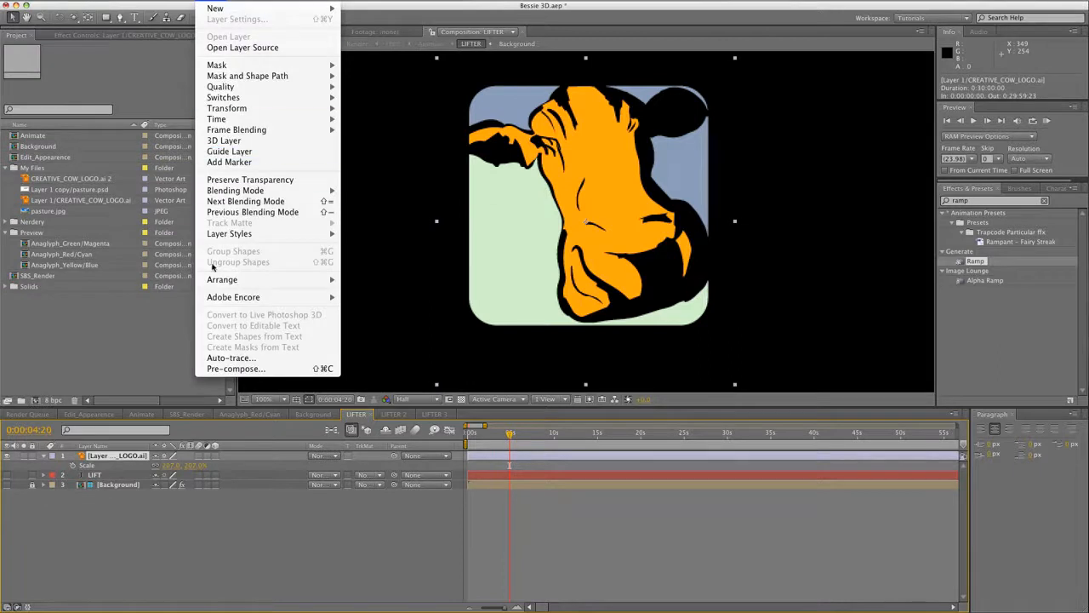
click(235, 367)
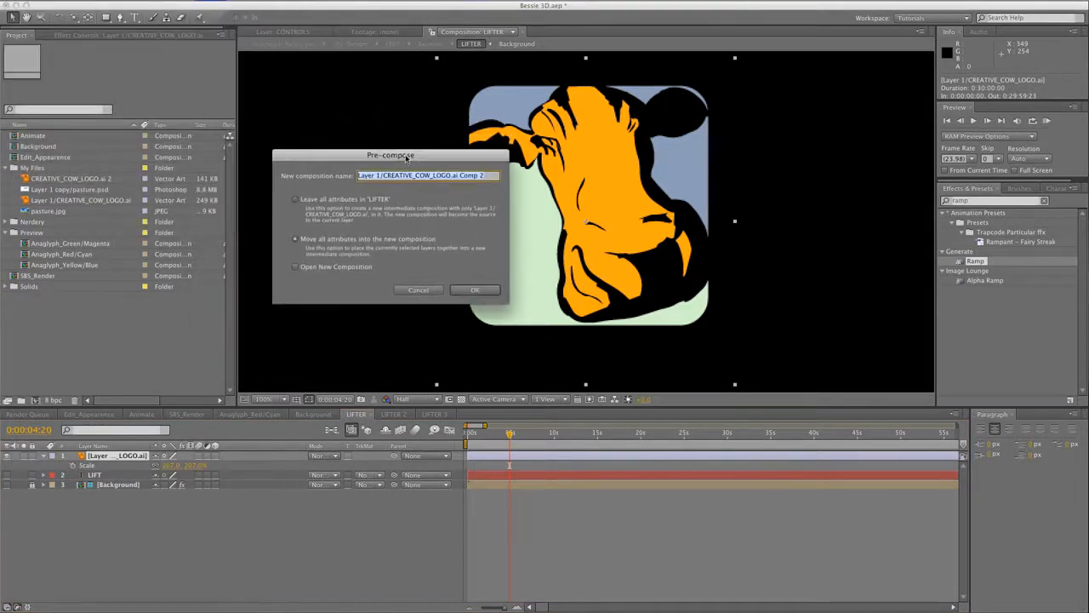
text(Creative COW Logo)
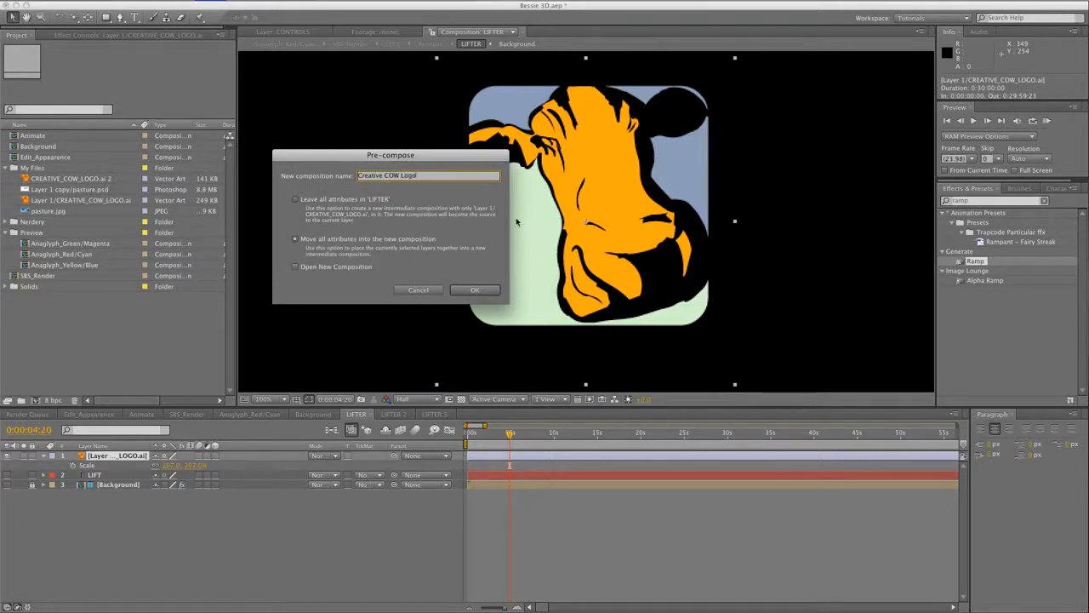
click(475, 289)
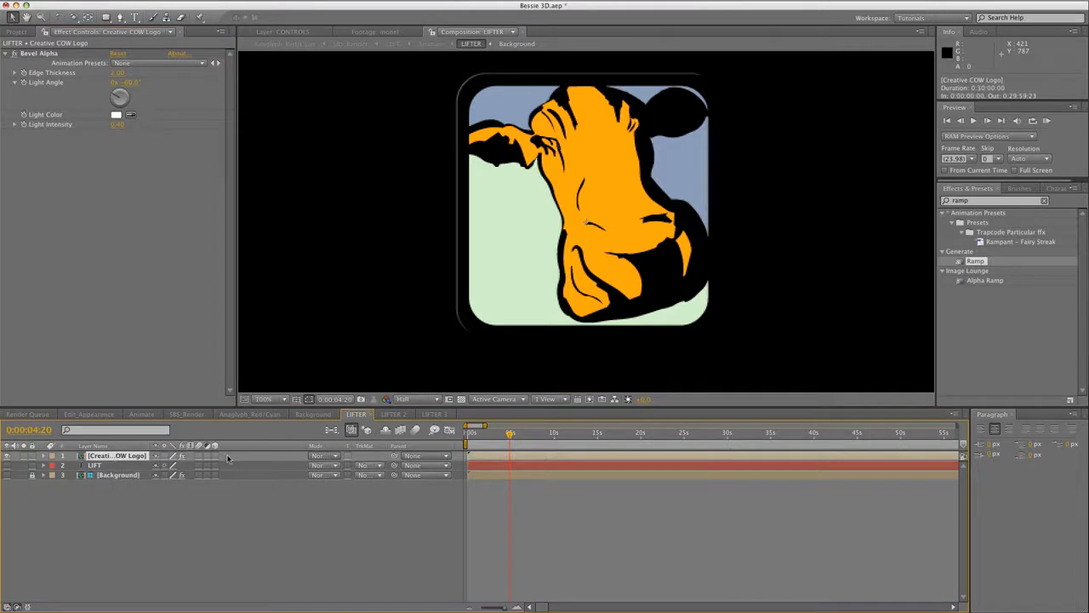
- Make the logo layer 3D and give Position an index-based Z offset expression scaled by .5
click(119, 456)
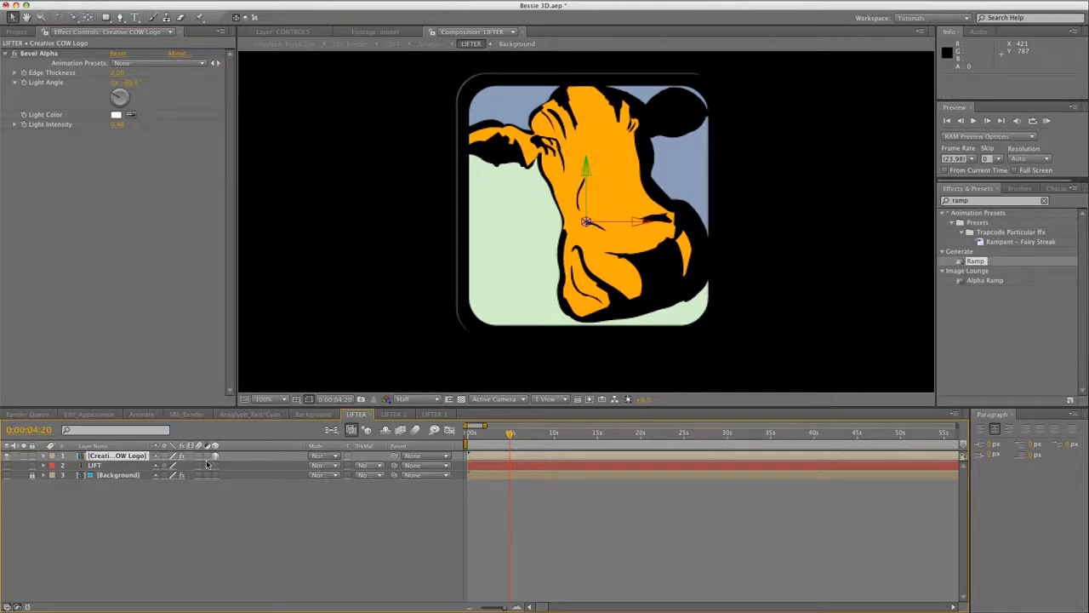
mouse_move(191, 466)
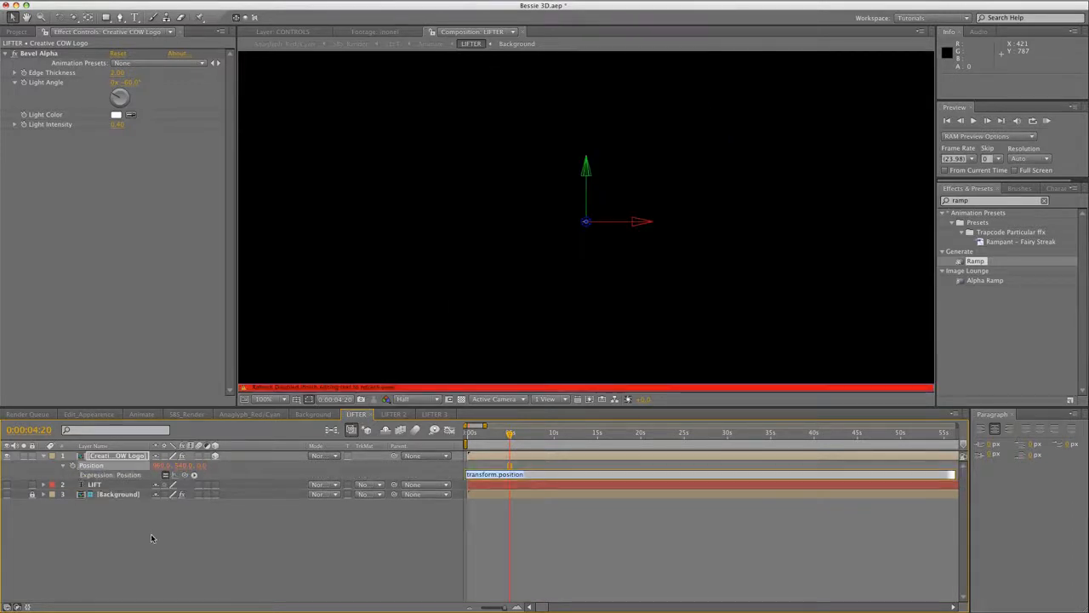
mouse_move(157, 531)
text(position)
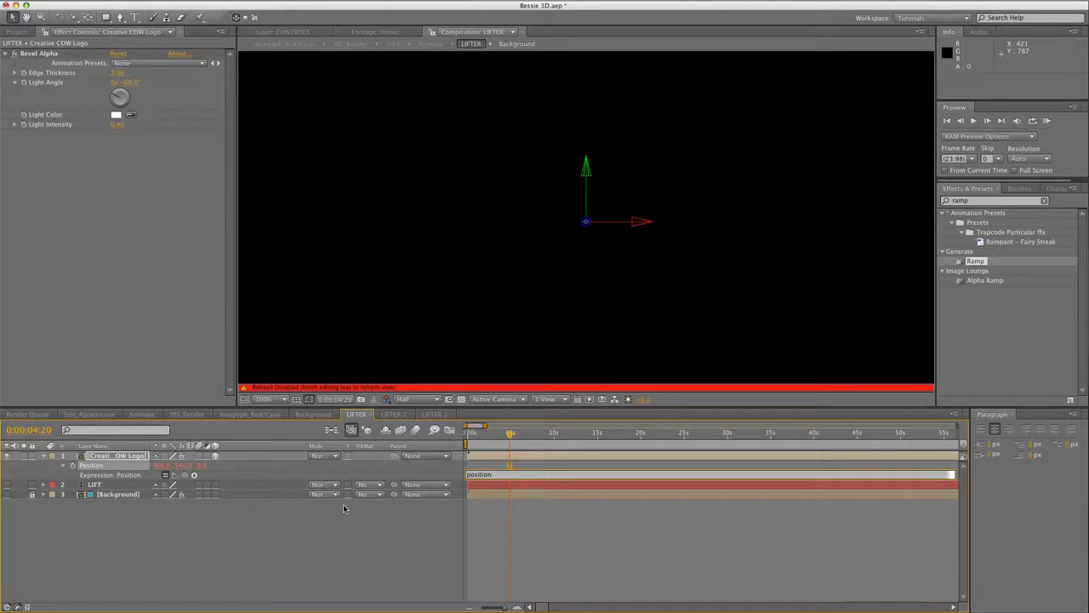
text(+[0,0])
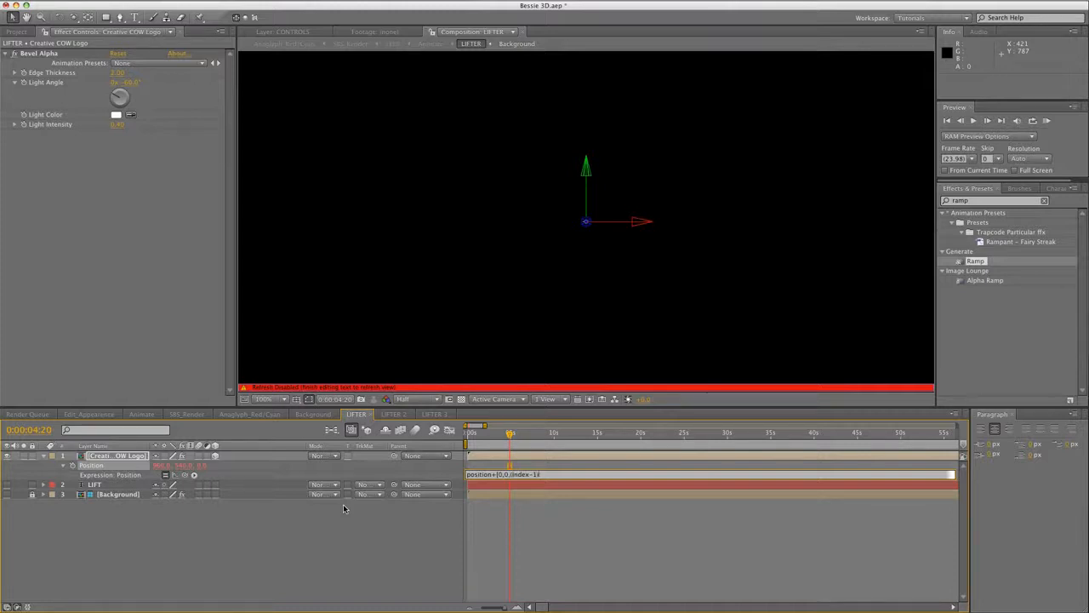
text(*.5])
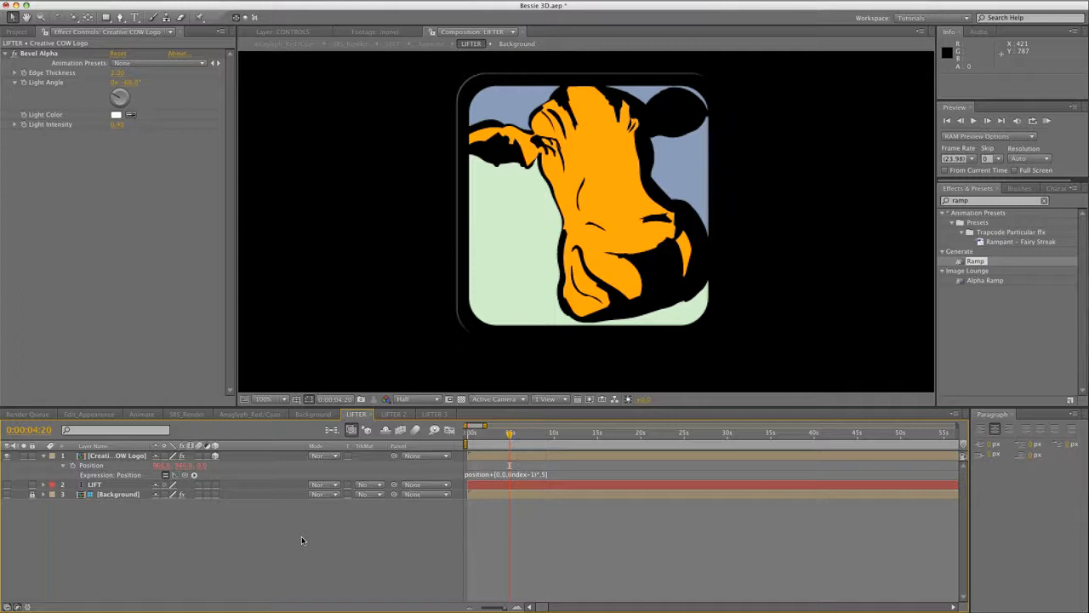
mouse_move(293, 544)
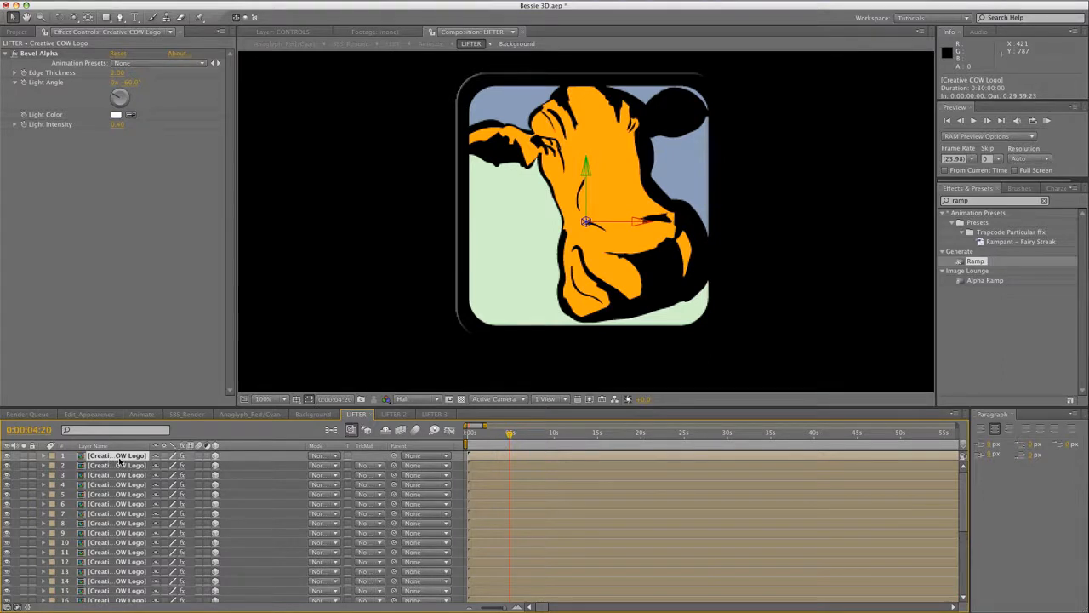
- Duplicate the Creative COW Logo layer into a tall stack of copies
click(141, 415)
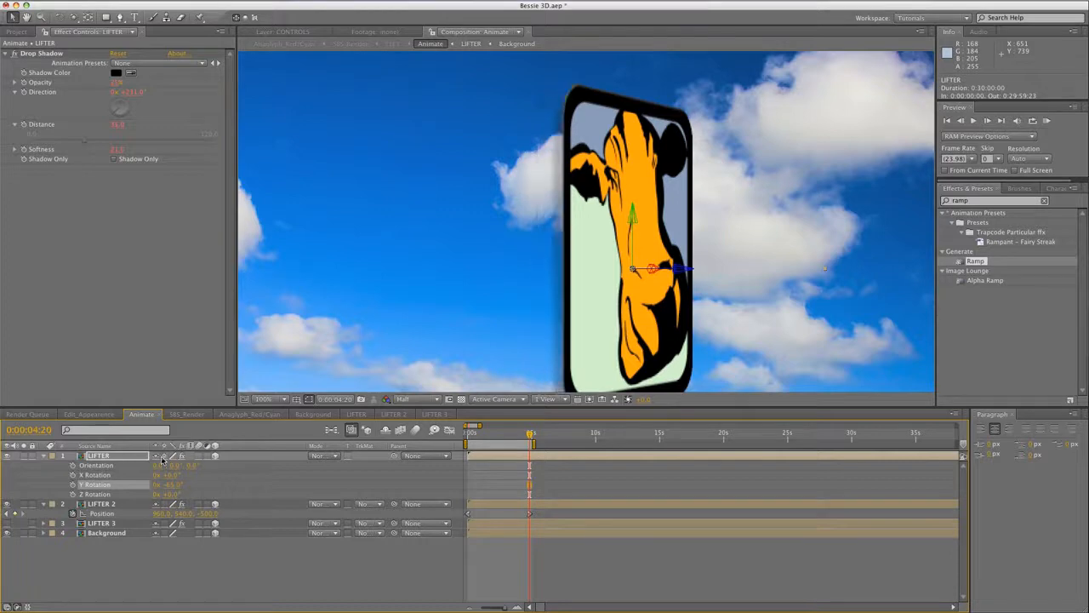
- Step back in the Animate comp to view the rotated, extruded logo against the sky
click(270, 398)
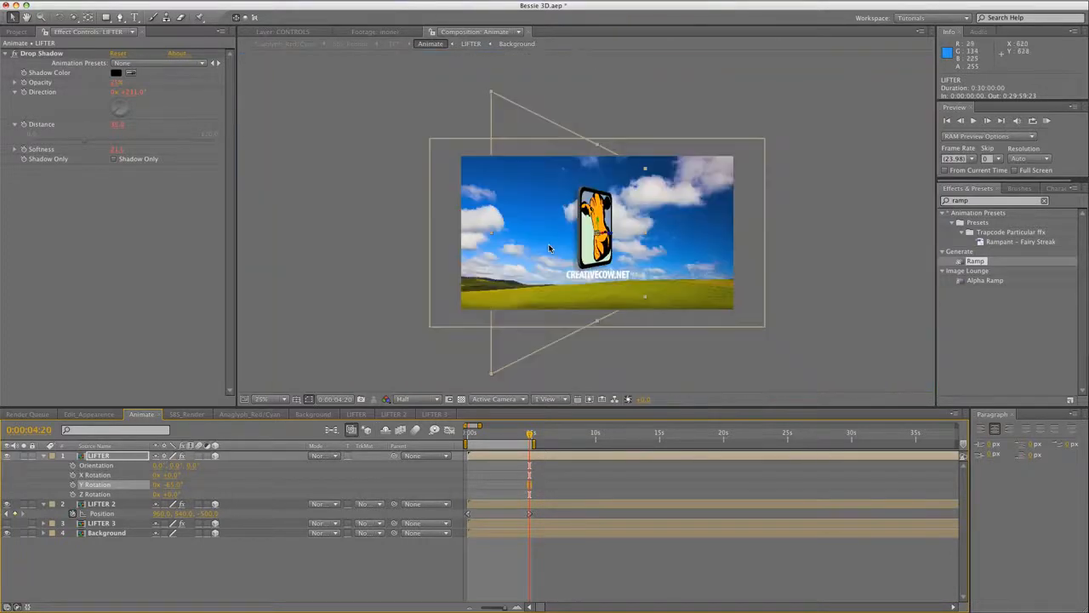
click(271, 398)
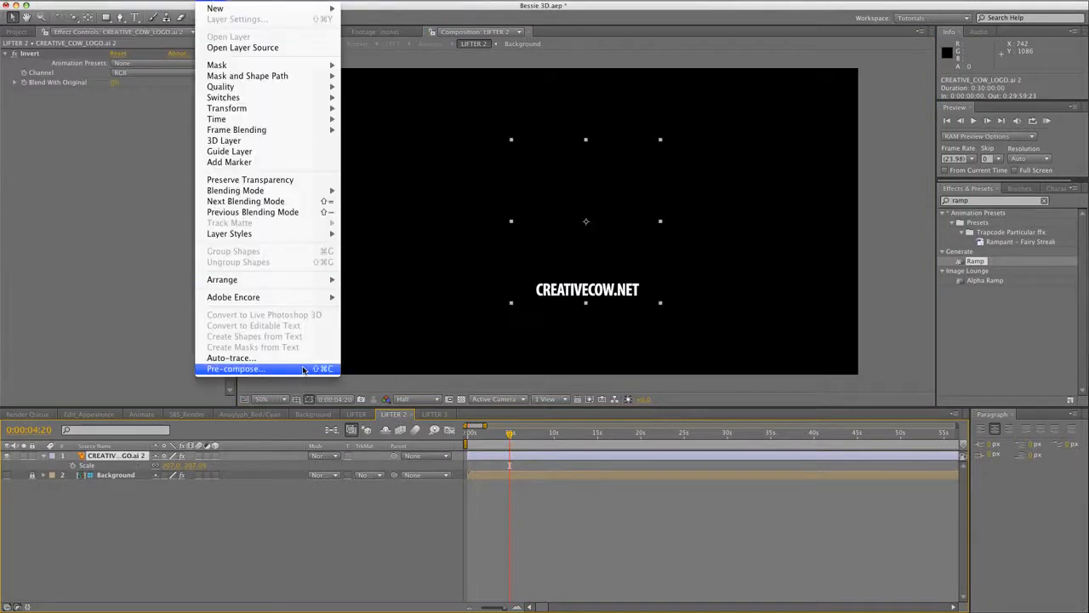
- Pre-compose the CREATIVECOW.NET text layer, choosing how its attributes move into the new comp
click(234, 368)
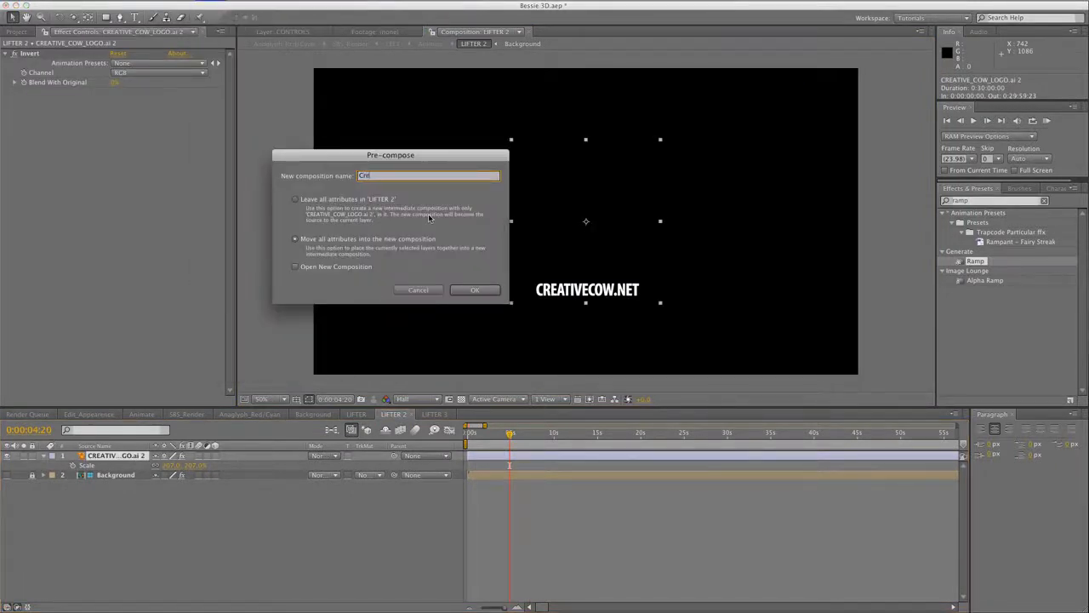
click(475, 289)
text(position+)
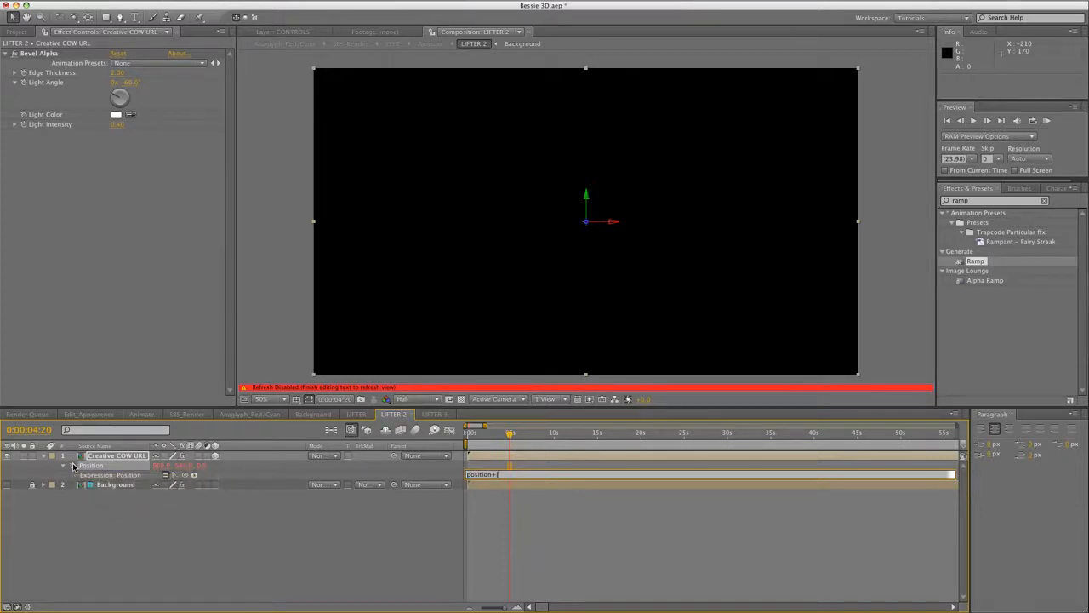
- Give the Creative COW URL layer a Position expression adding an index-based Z offset
text([0,0,0]indd)
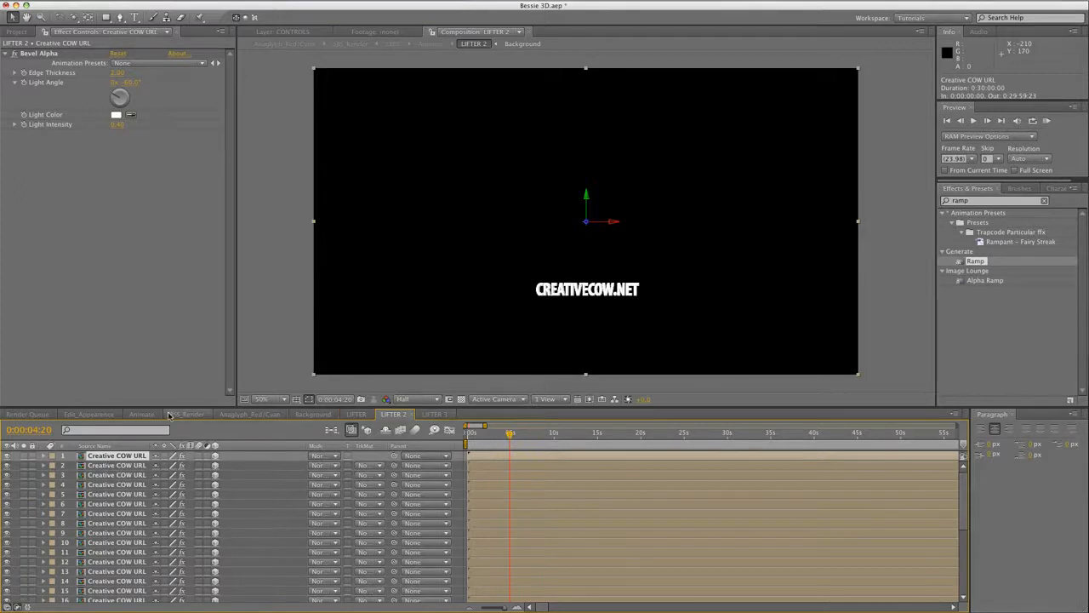
- Duplicate the Creative COW URL layer into a tall stack of copies
click(143, 415)
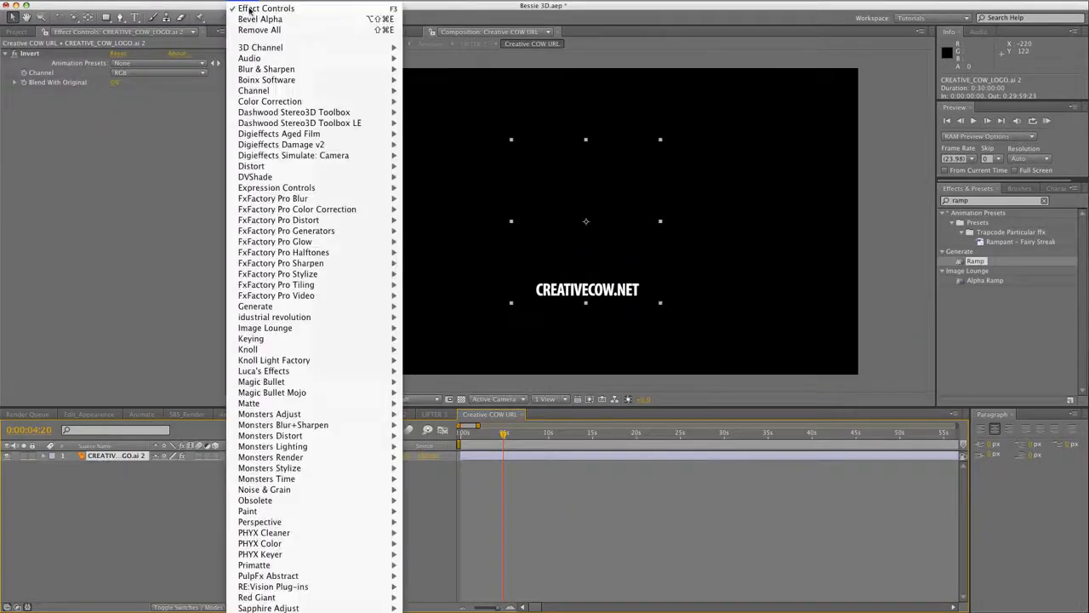
mouse_move(254, 90)
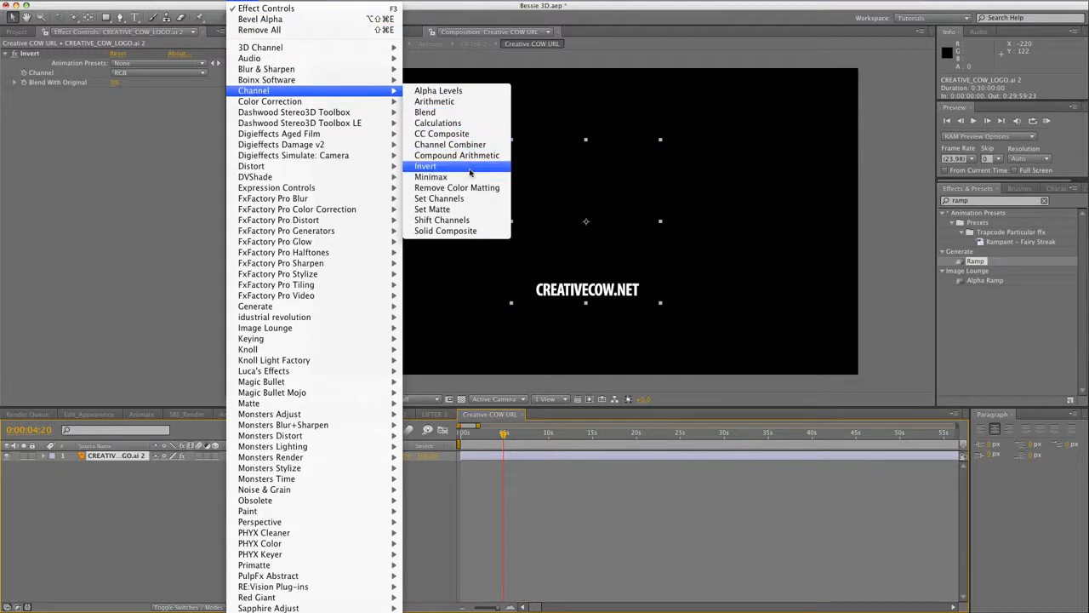
- Add a second Invert effect to the text layer inside the Creative COW URL composition
click(426, 166)
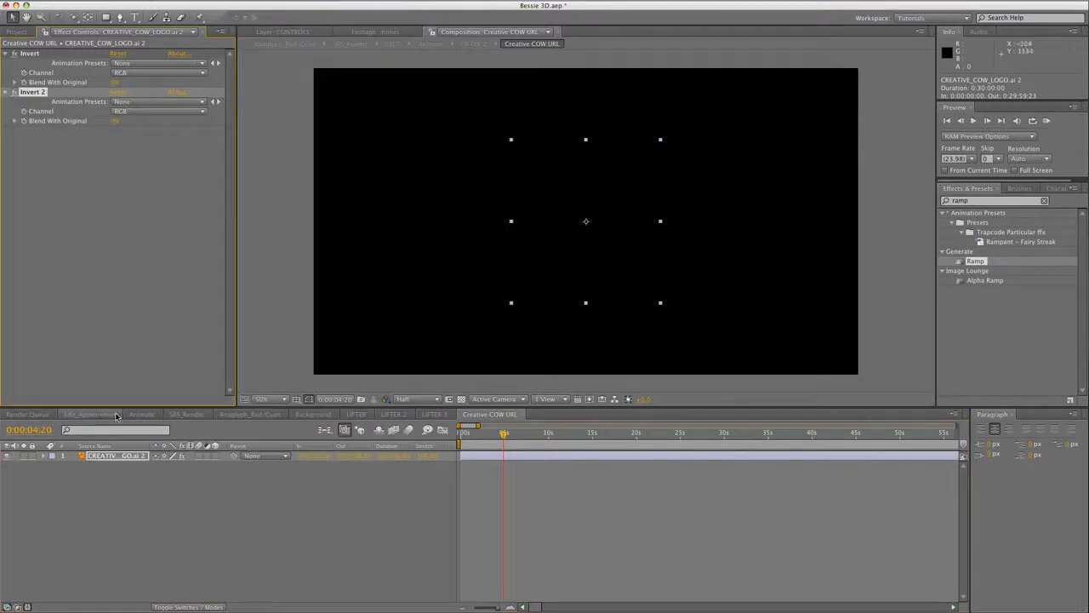
click(142, 415)
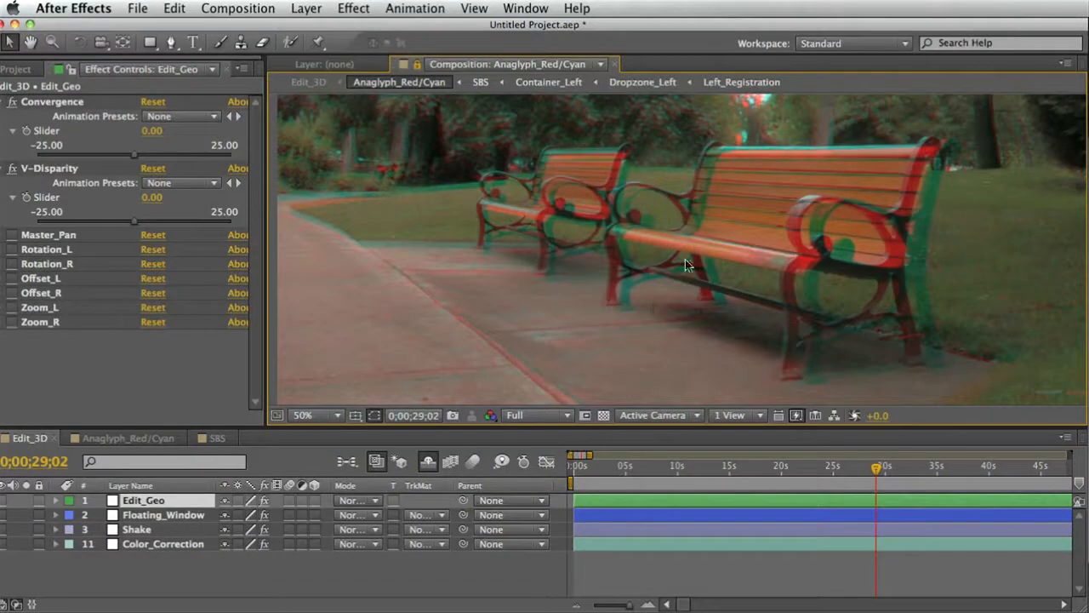
mouse_move(611, 188)
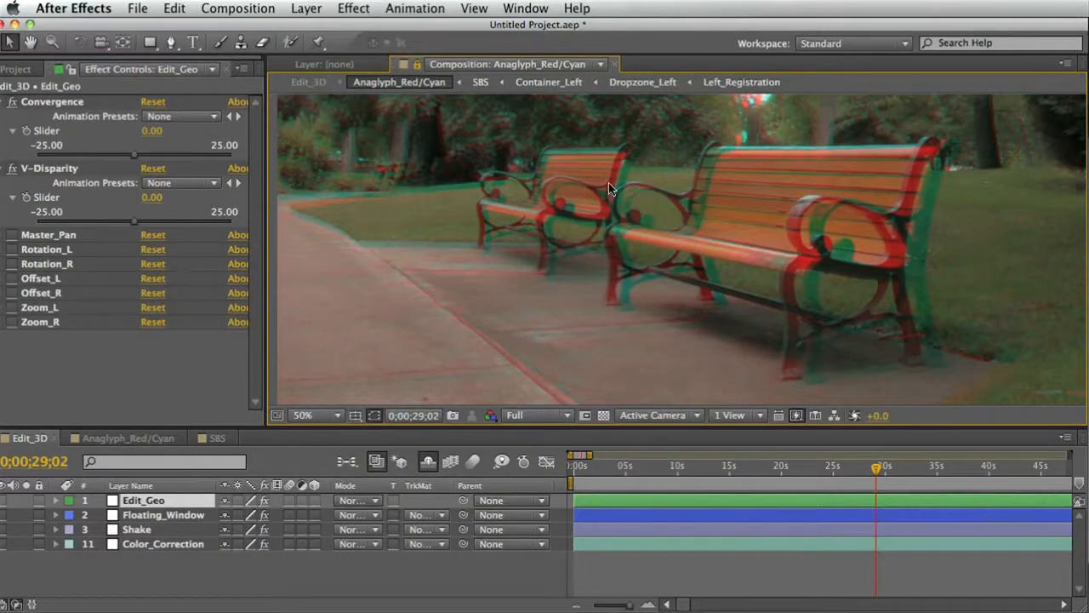
mouse_move(594, 222)
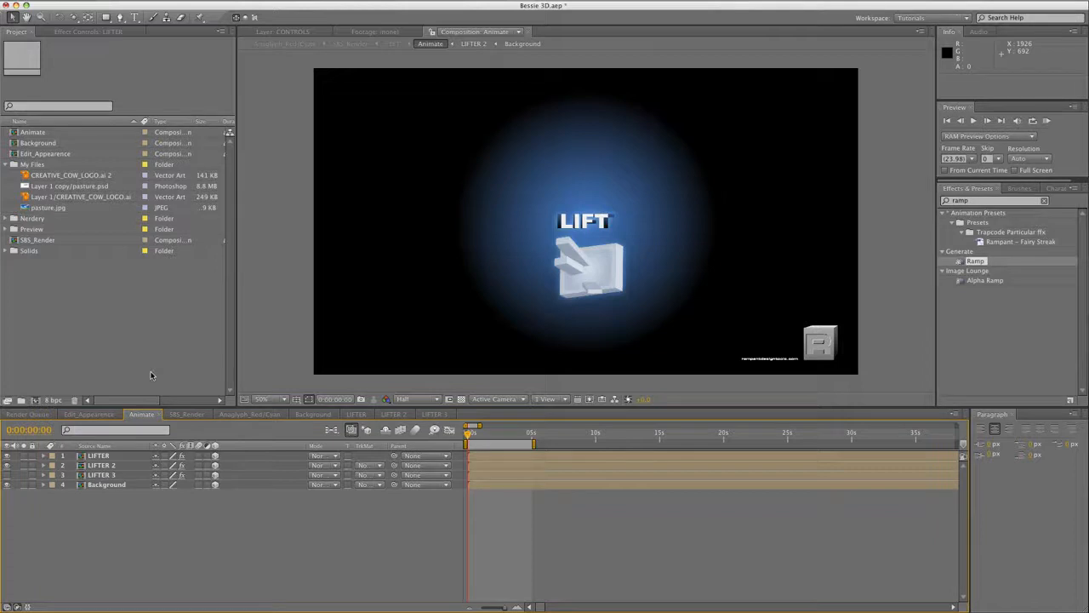
mouse_move(149, 378)
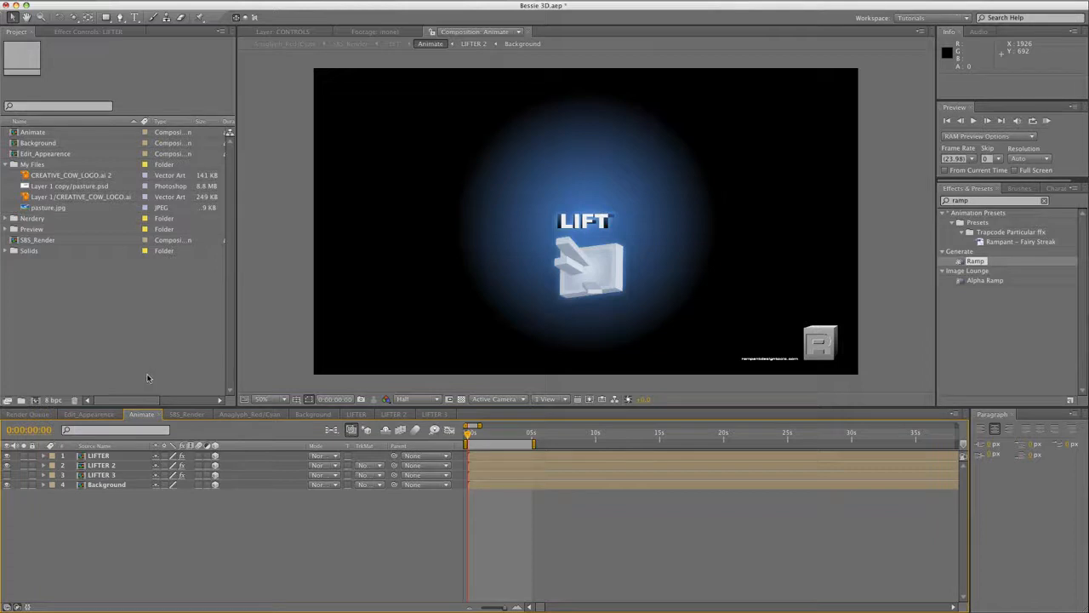
mouse_move(147, 383)
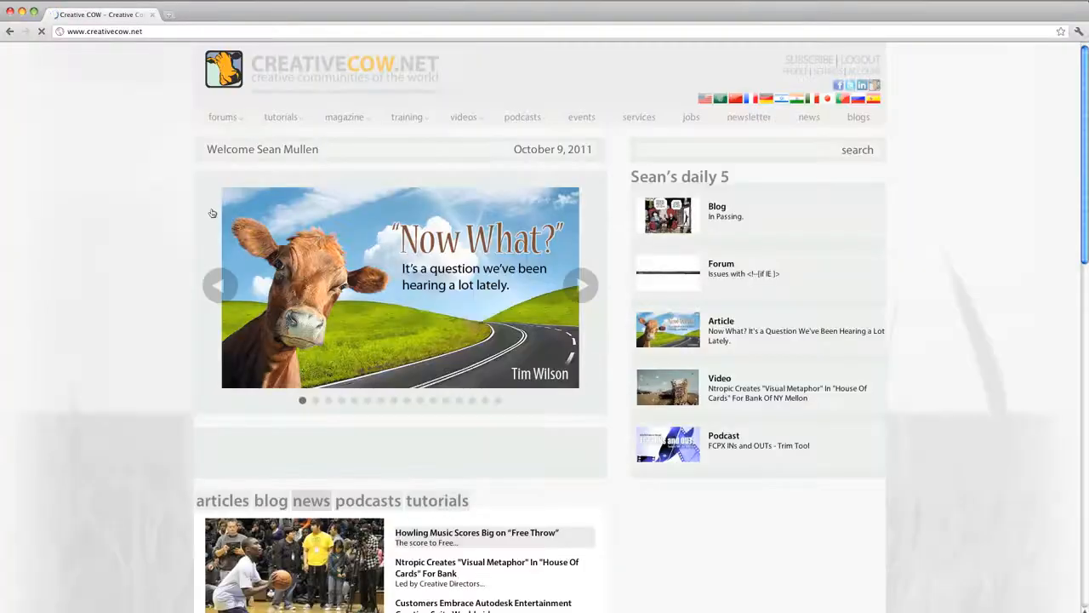
- Hover the videos menu on the CreativeCow.net home page in Chrome
click(463, 115)
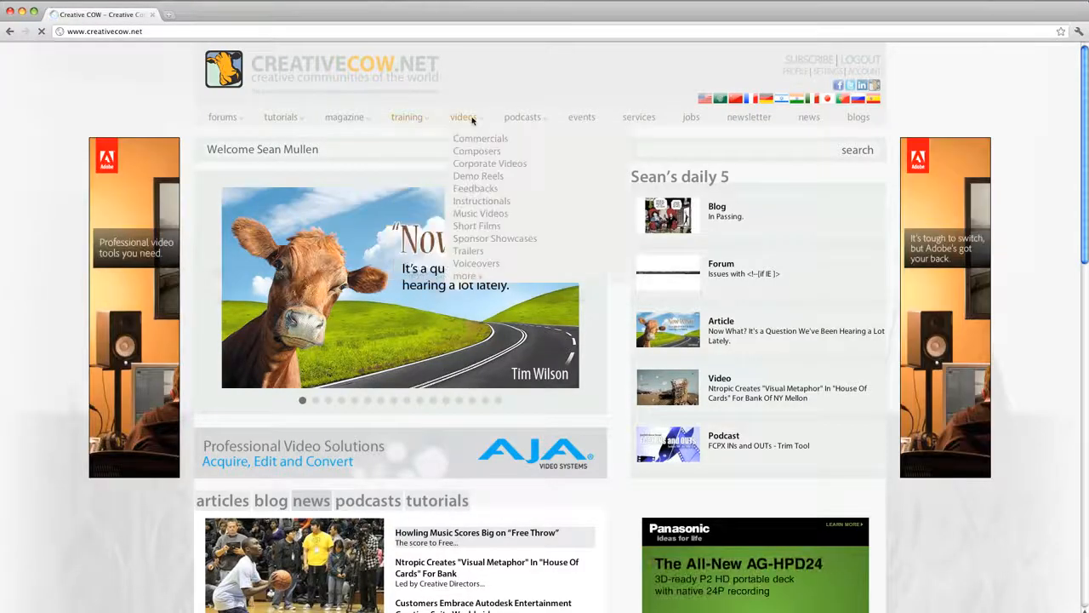